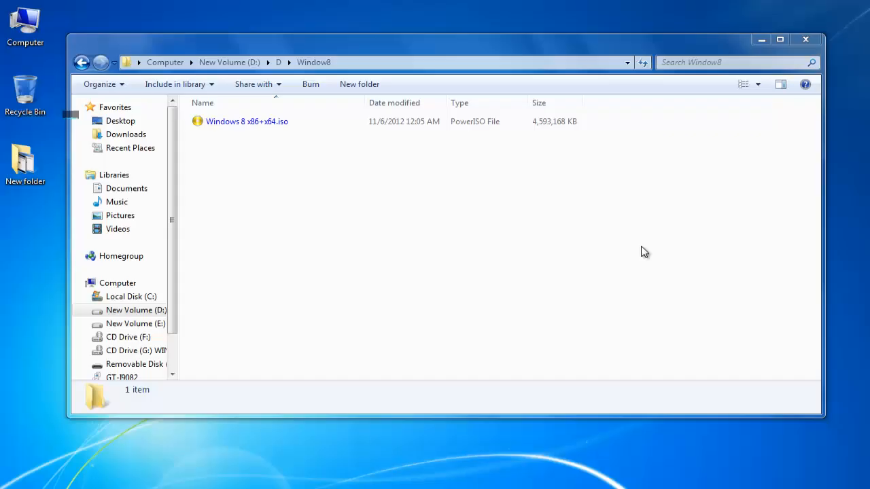
{"action": "mouse_move", "coordinate": [367, 178]}
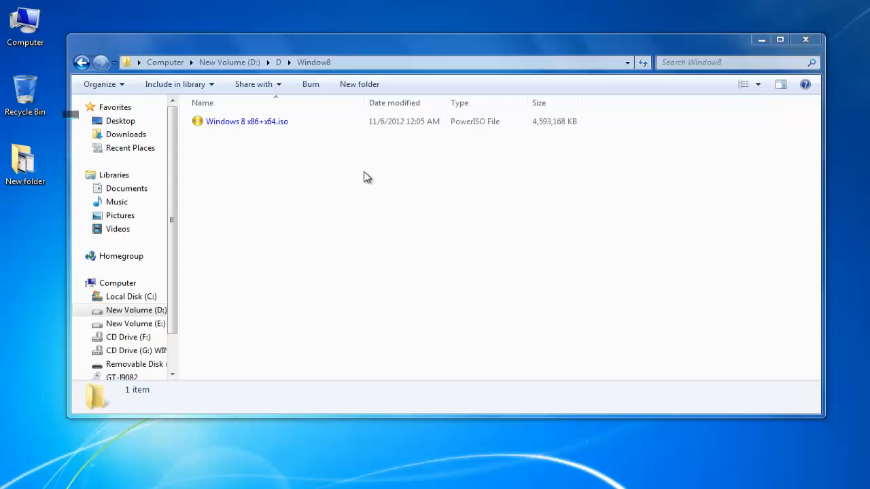
Step: Select Windows 8 x86+x64.iso in the Window8 folder to show its 4.37 GB details
{"action": "left_click", "coordinate": [247, 121]}
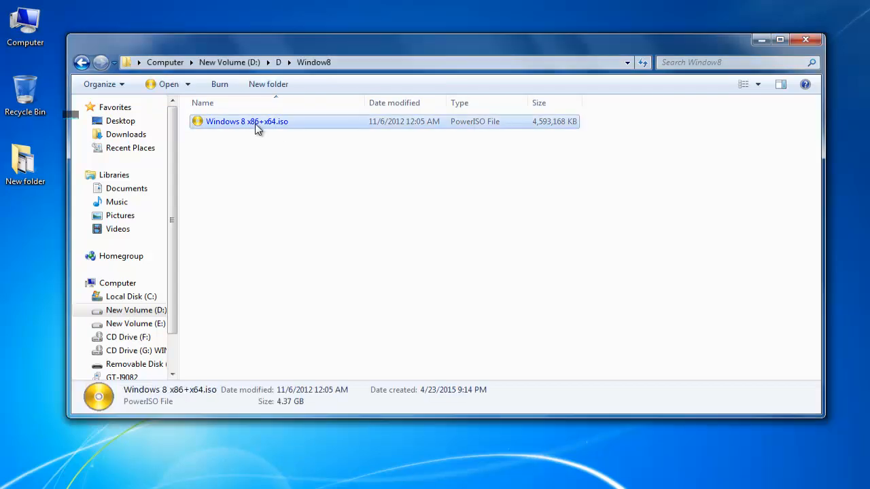
{"action": "mouse_move", "coordinate": [282, 179]}
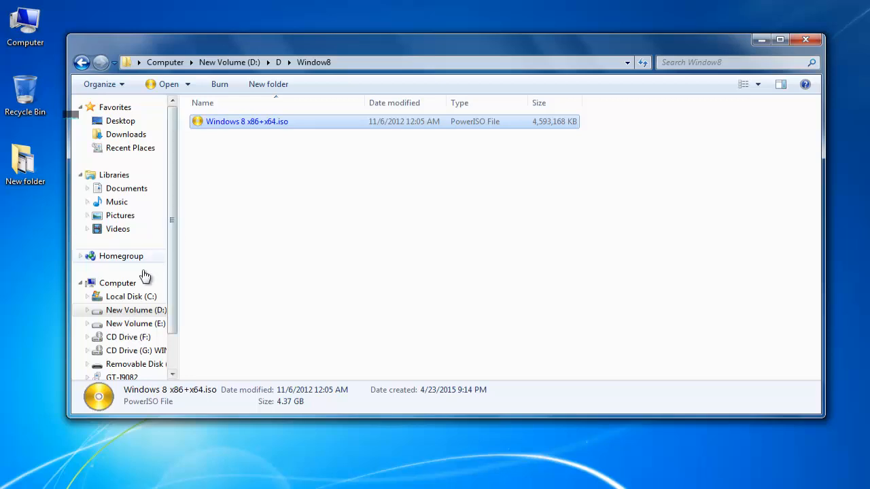
Step: In Computer, check CD Drive G (WIN8-16in1-AIO) and Removable Disk J, then close Explorer
{"action": "left_click", "coordinate": [116, 283]}
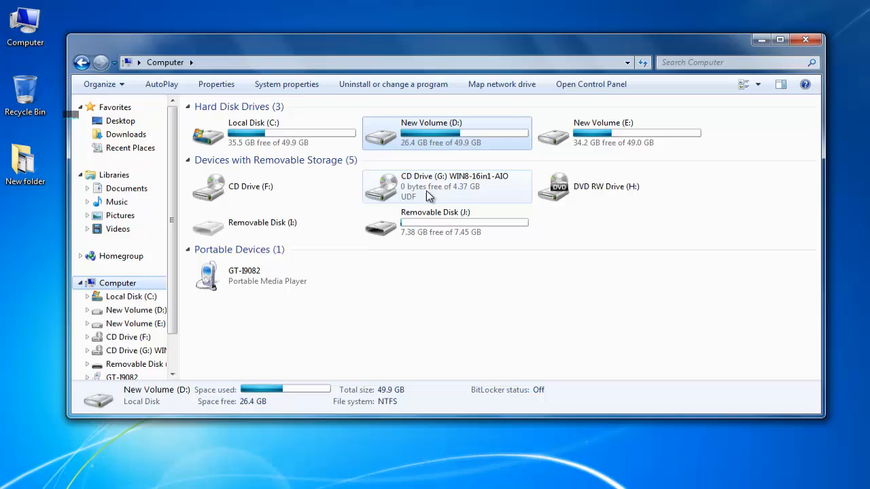
{"action": "left_click", "coordinate": [447, 186]}
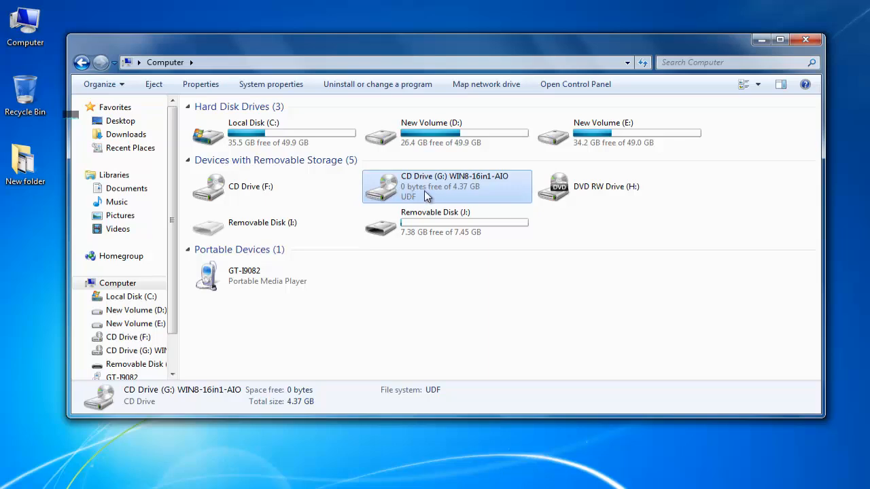
{"action": "left_click", "coordinate": [448, 222]}
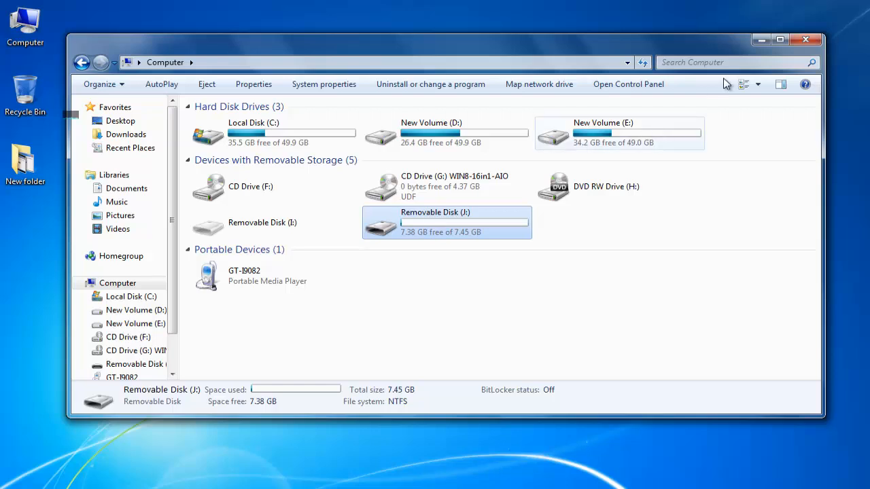
{"action": "left_click", "coordinate": [806, 39]}
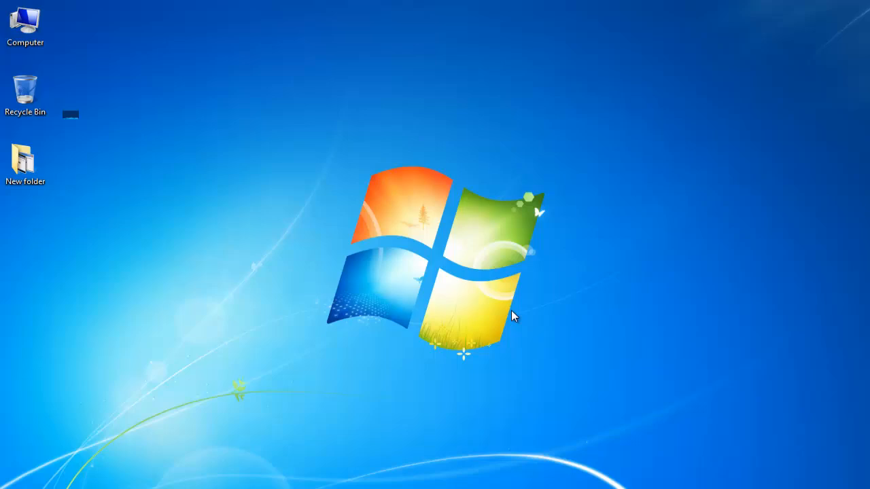
Step: Search the Start Menu for CMD and launch the CMD program
{"action": "left_click", "coordinate": [14, 482]}
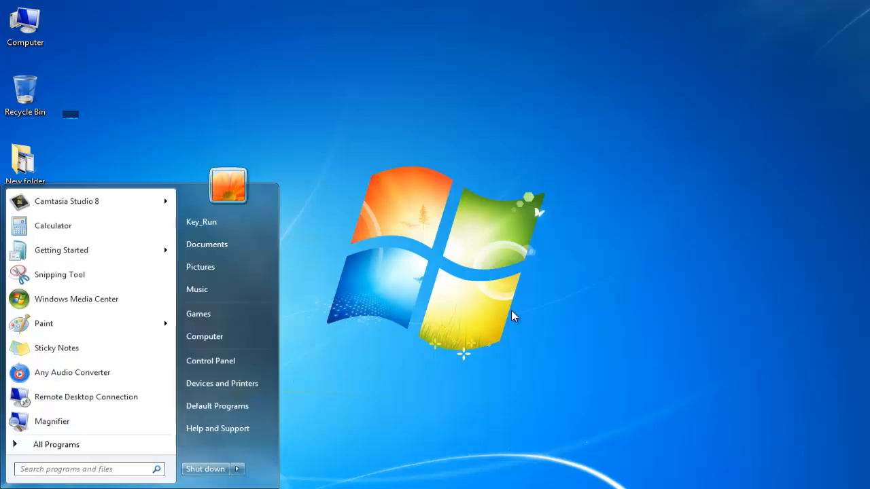
{"action": "type", "text": "CMD"}
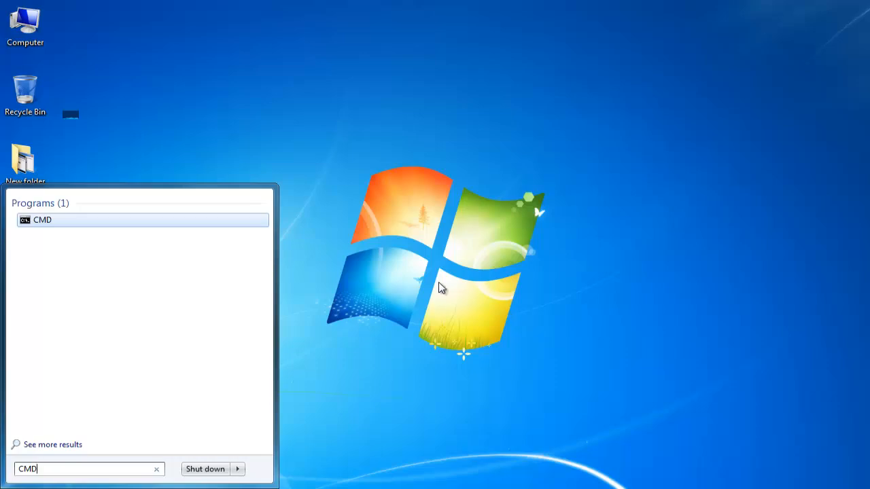
{"action": "mouse_move", "coordinate": [58, 224]}
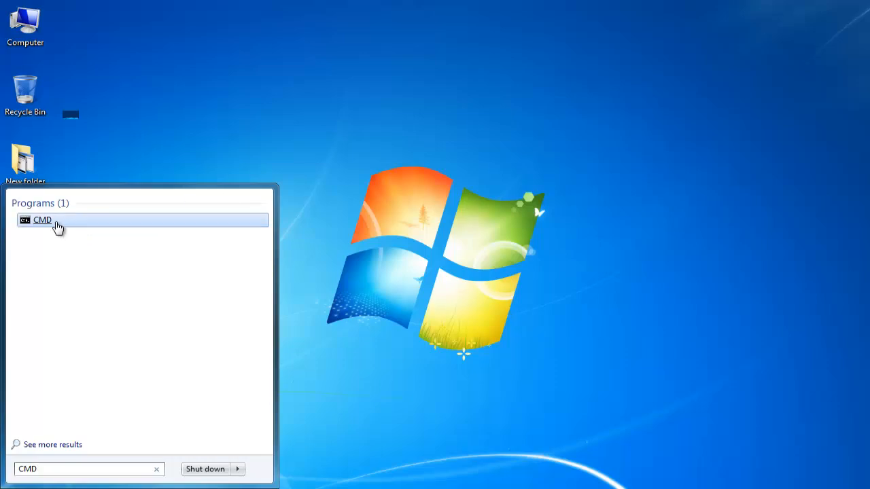
{"action": "left_click", "coordinate": [42, 219]}
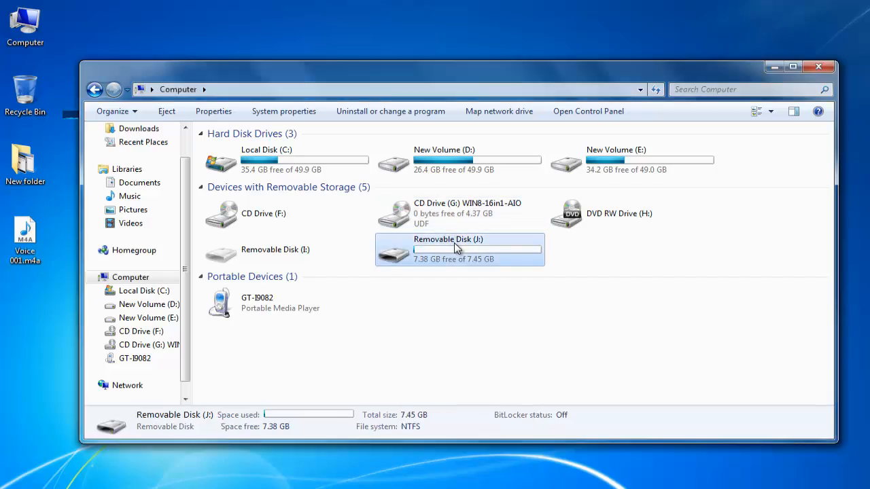
Step: Check Removable Disk J and CD Drive G (4.37 GB UDF) details in Computer
{"action": "left_click", "coordinate": [456, 214]}
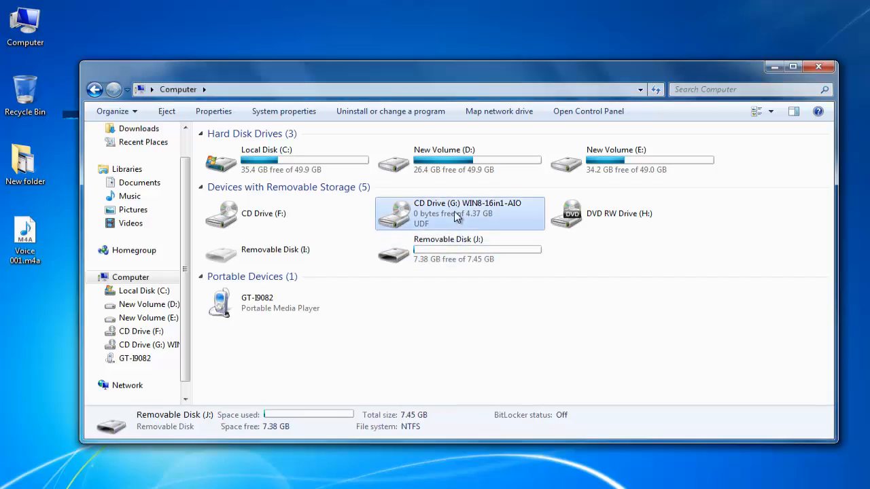
{"action": "left_click", "coordinate": [460, 213]}
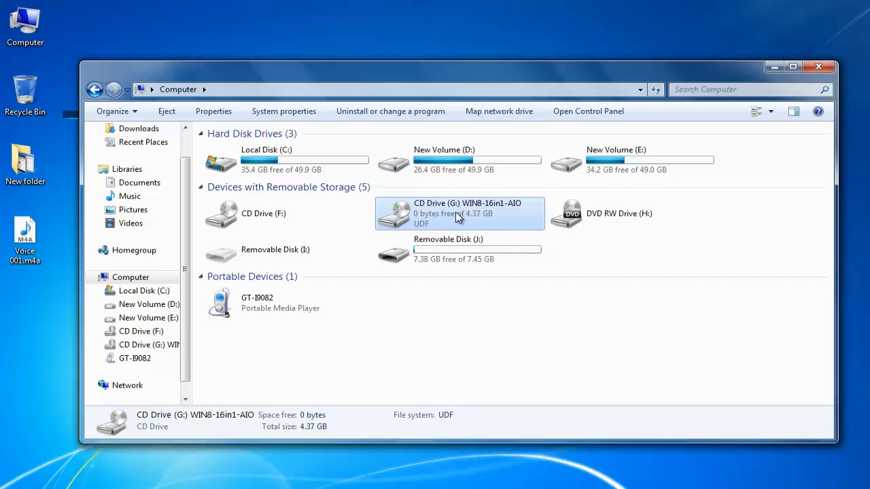
{"action": "mouse_move", "coordinate": [458, 218]}
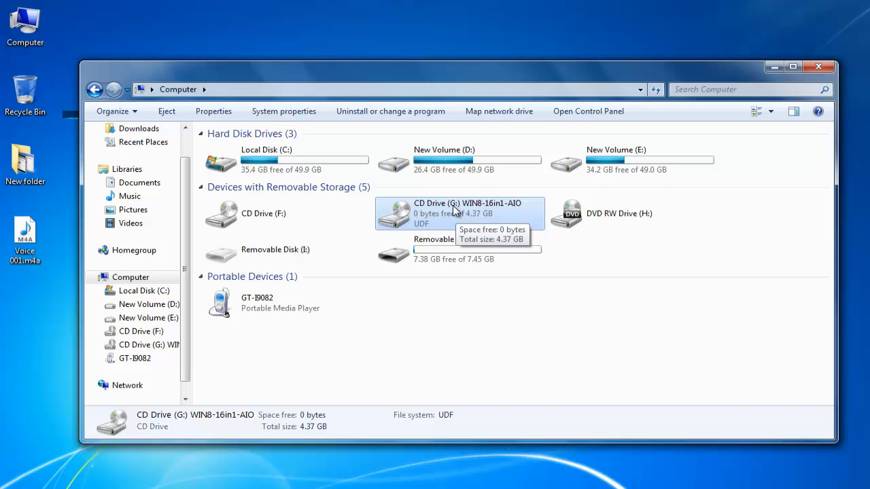
{"action": "mouse_move", "coordinate": [455, 259]}
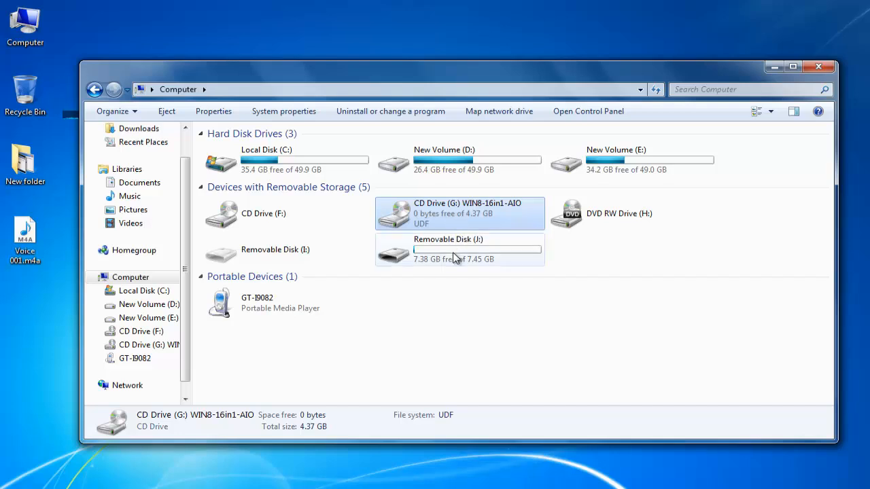
{"action": "left_click", "coordinate": [459, 249]}
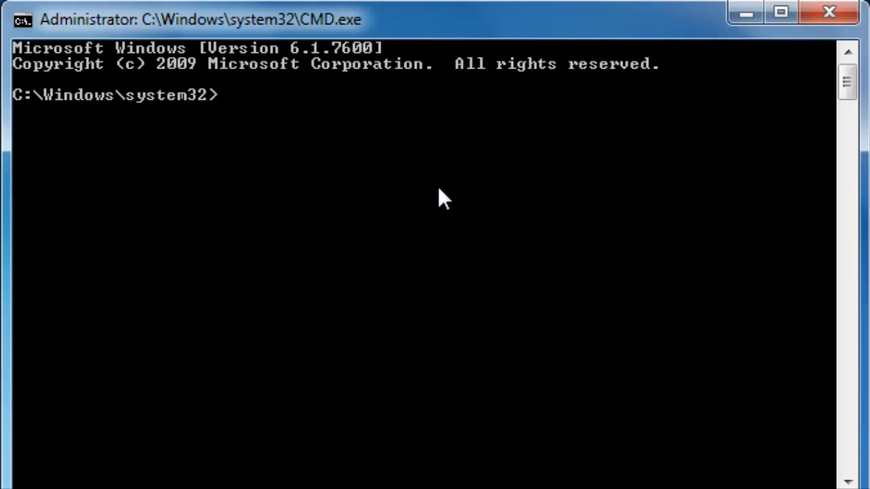
Step: Start DISKPART in the administrator prompt and list disks, showing the 7633 MB Disk 2
{"action": "type", "text": "DISKPART"}
{"action": "type", "text": "LIST DISK"}
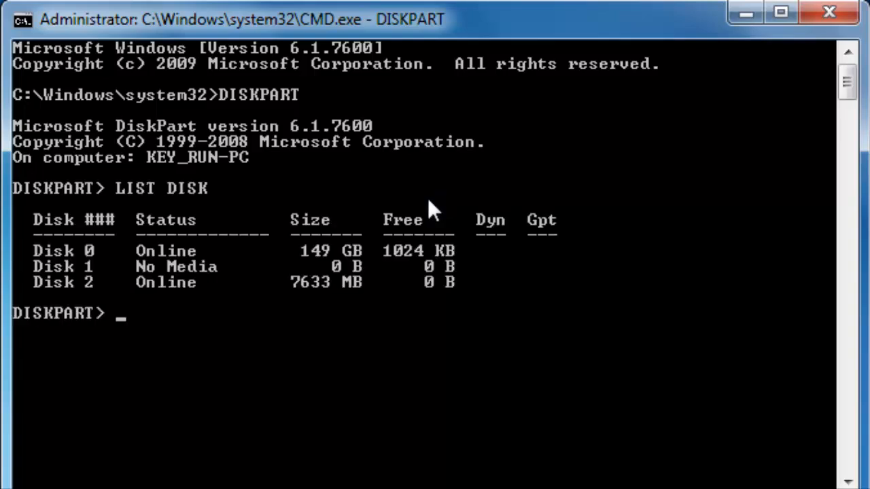
{"action": "mouse_move", "coordinate": [194, 272]}
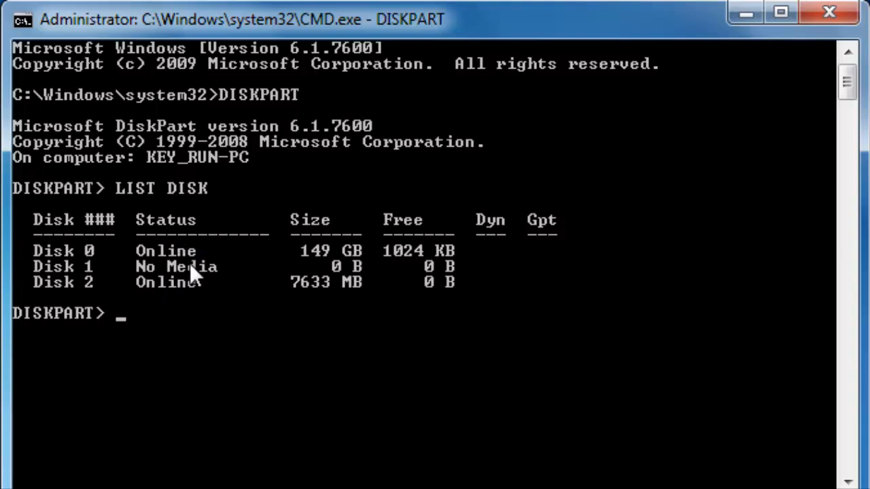
{"action": "mouse_move", "coordinate": [177, 306]}
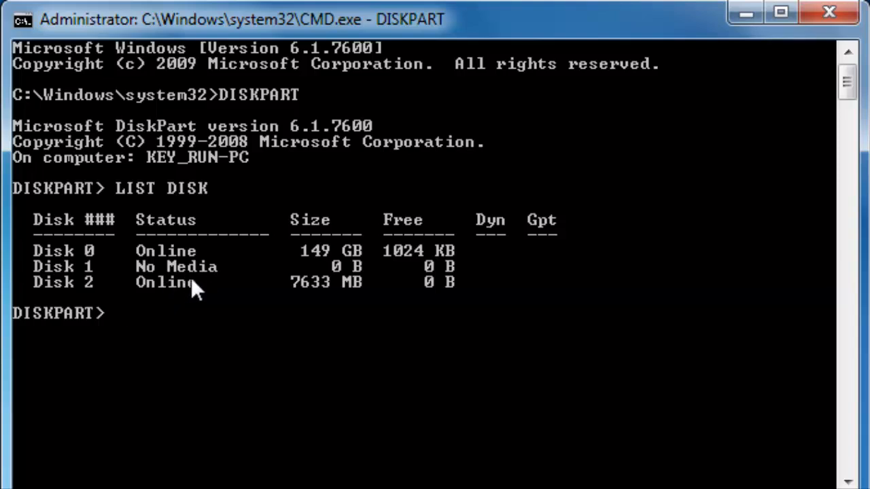
{"action": "mouse_move", "coordinate": [183, 290]}
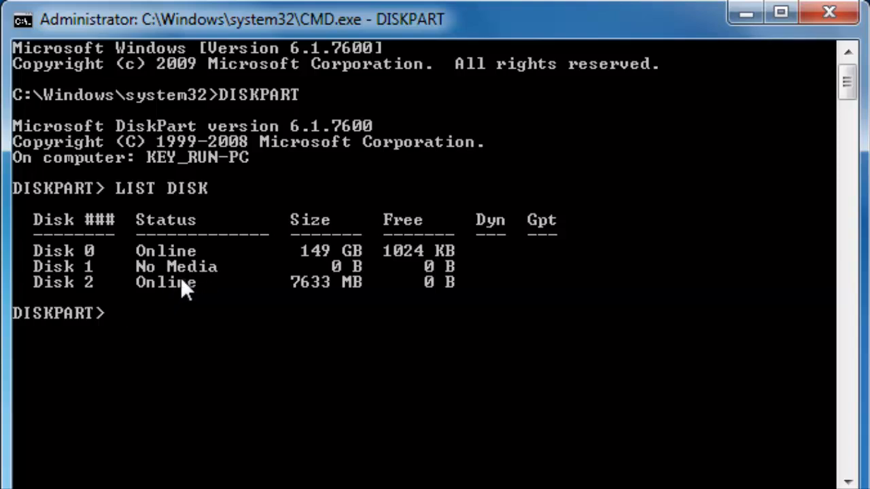
{"action": "mouse_move", "coordinate": [183, 299]}
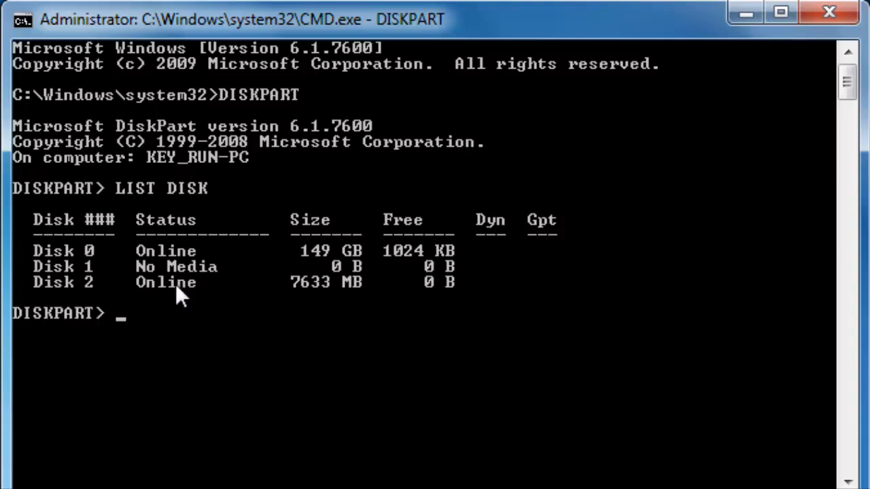
{"action": "mouse_move", "coordinate": [295, 245]}
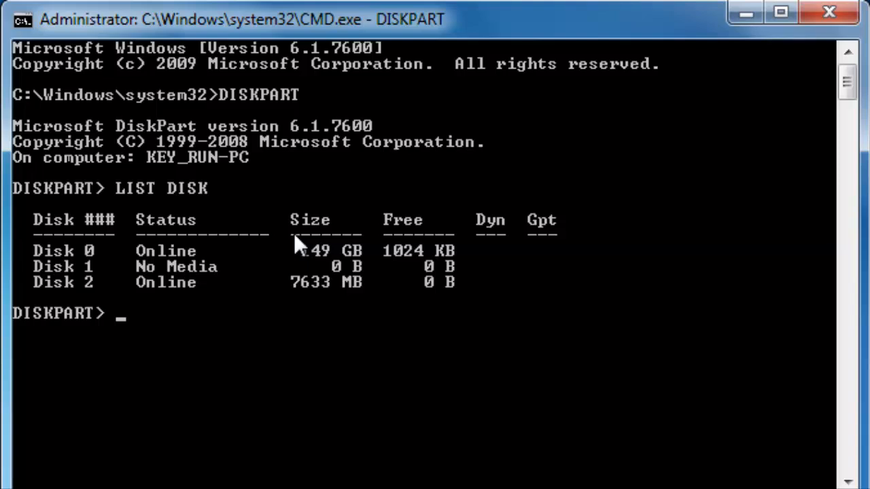
{"action": "mouse_move", "coordinate": [324, 258]}
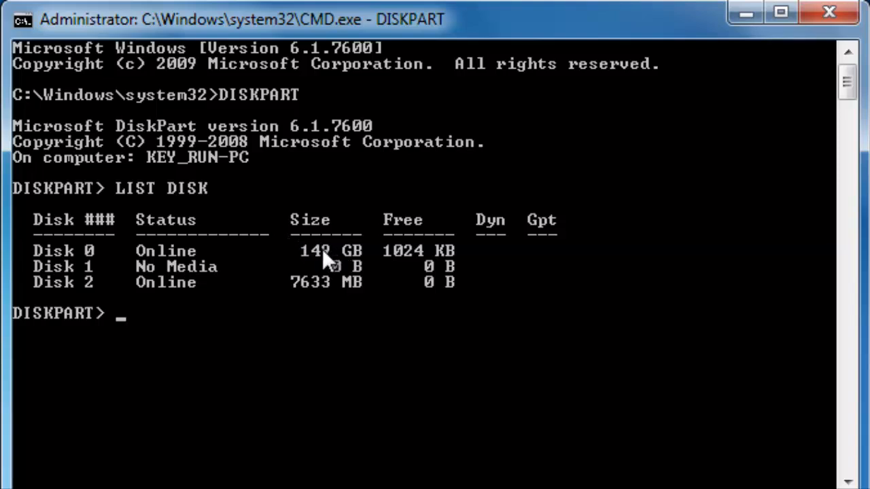
{"action": "mouse_move", "coordinate": [328, 312]}
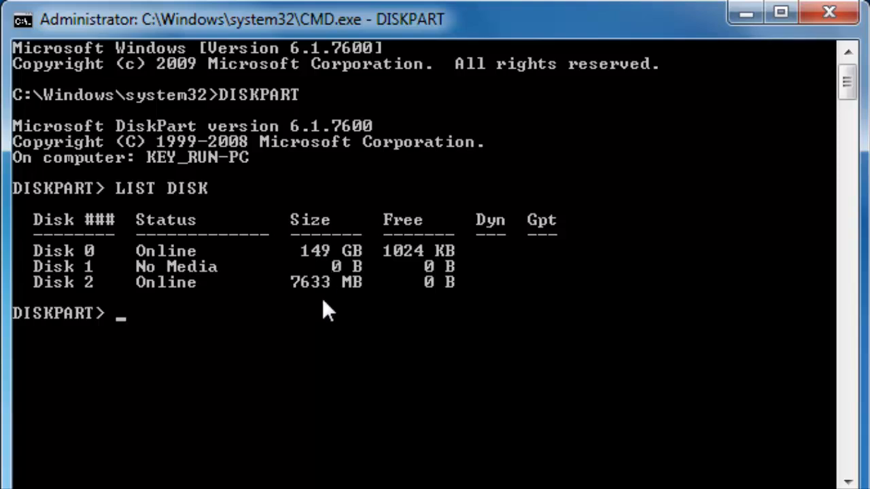
{"action": "mouse_move", "coordinate": [88, 299]}
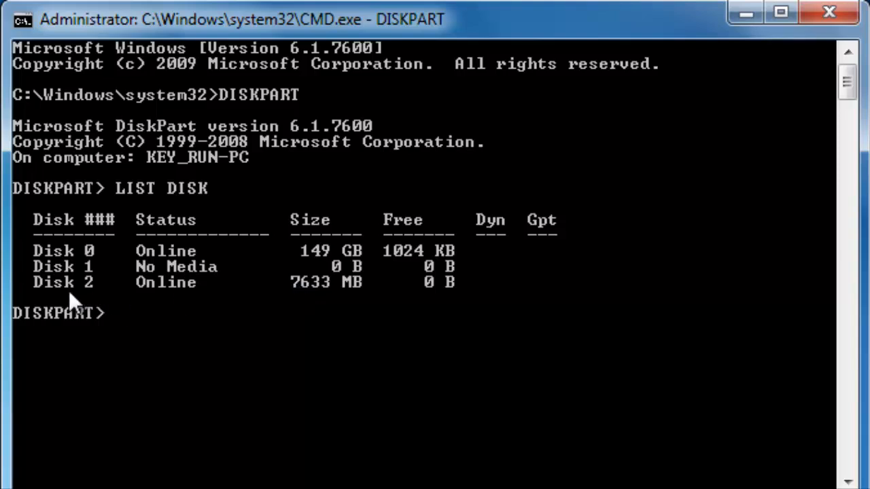
{"action": "mouse_move", "coordinate": [367, 306]}
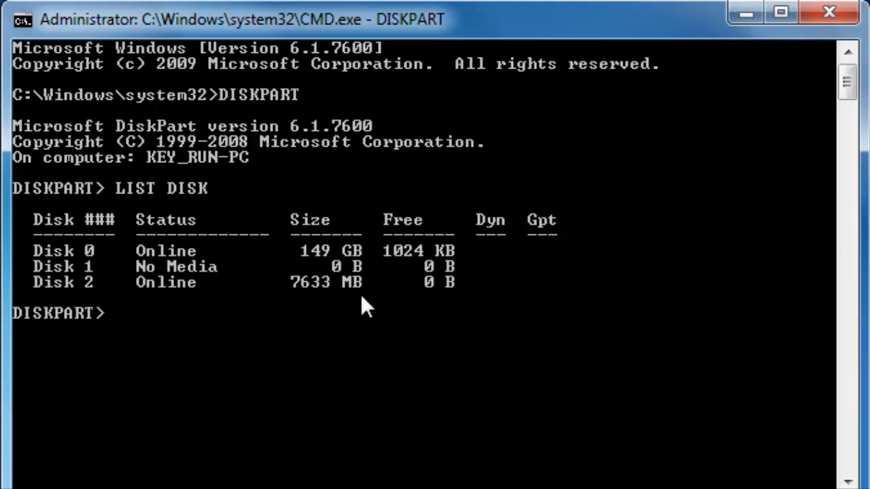
{"action": "mouse_move", "coordinate": [309, 303]}
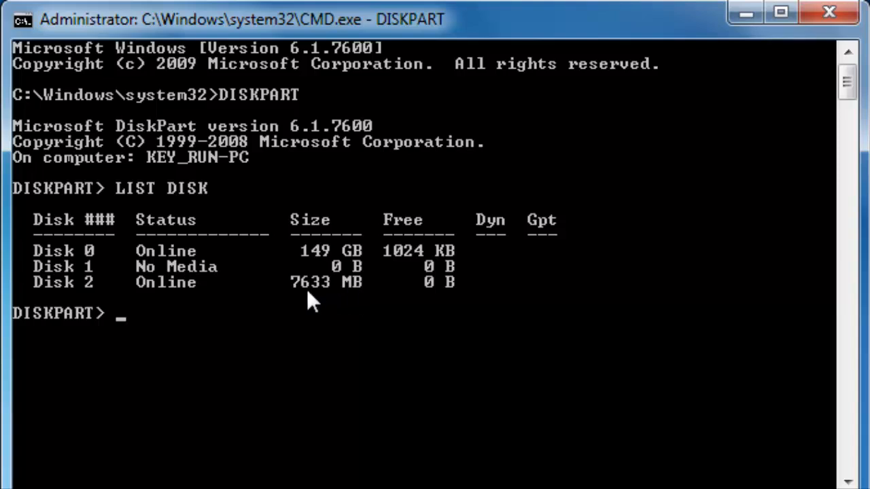
{"action": "mouse_move", "coordinate": [89, 302]}
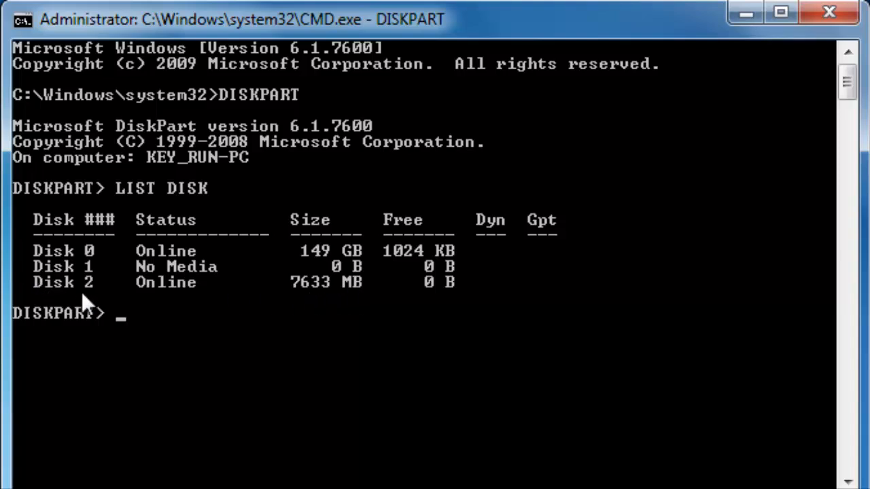
{"action": "mouse_move", "coordinate": [151, 340]}
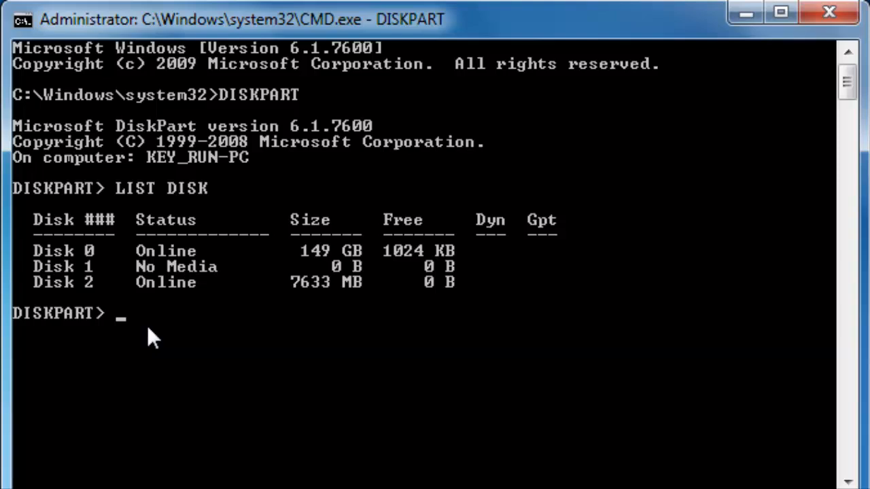
Step: Select Disk 2, erase the unsent CLEAN, and relist disks to see the asterisk
{"action": "type", "text": "SELECT"}
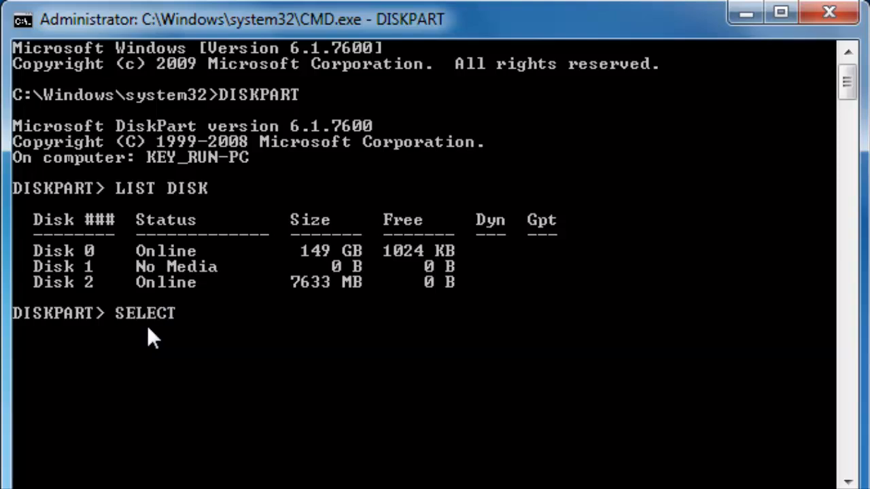
{"action": "type", "text": "DISK 2"}
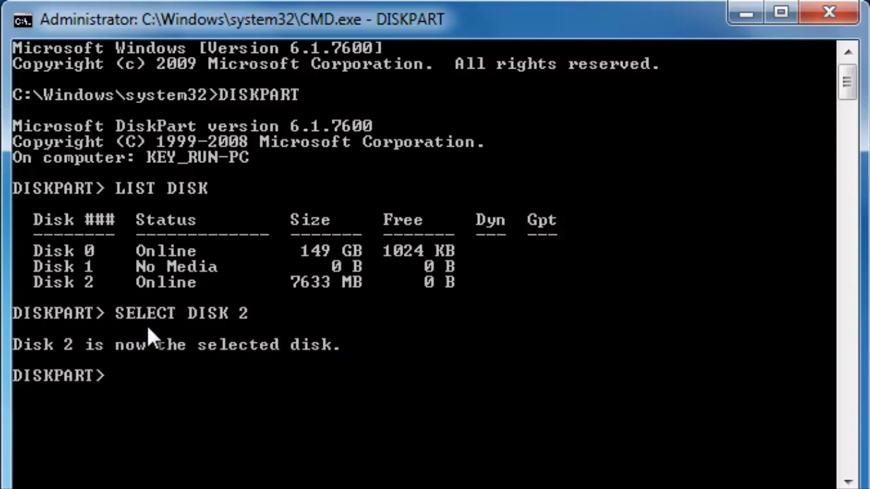
{"action": "type", "text": "CLEAN"}
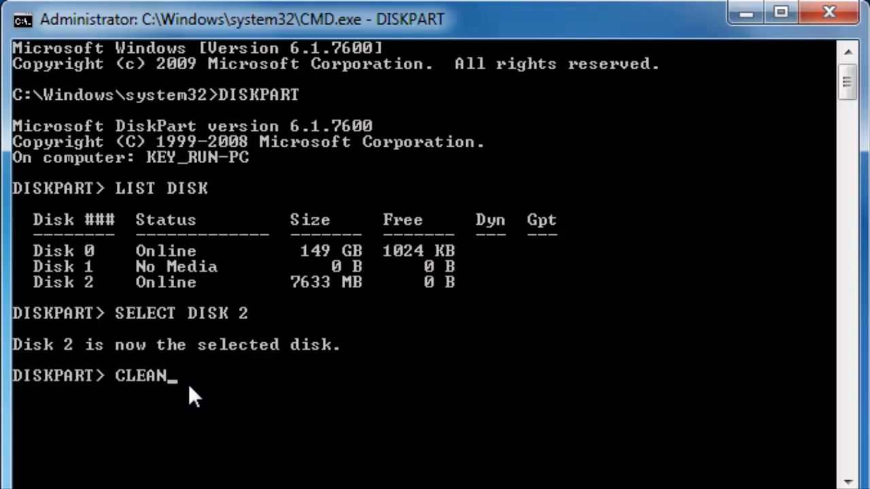
{"action": "mouse_move", "coordinate": [68, 294]}
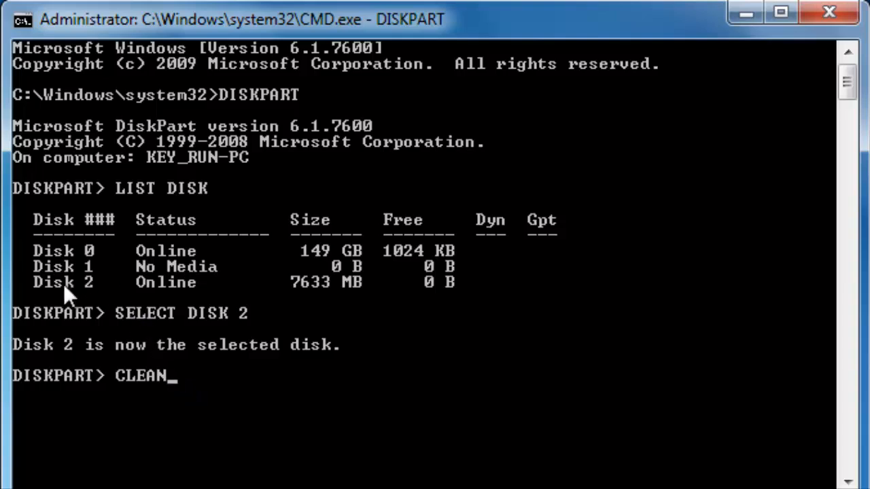
{"action": "mouse_move", "coordinate": [81, 296]}
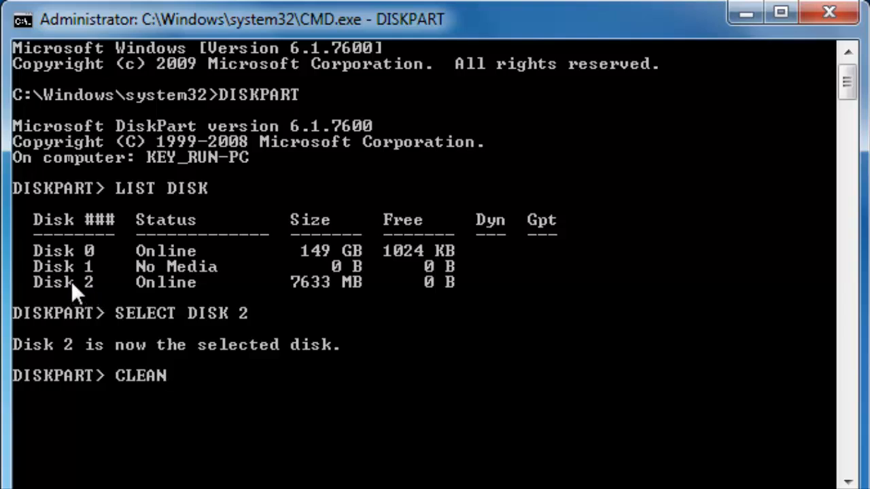
{"action": "mouse_move", "coordinate": [85, 264]}
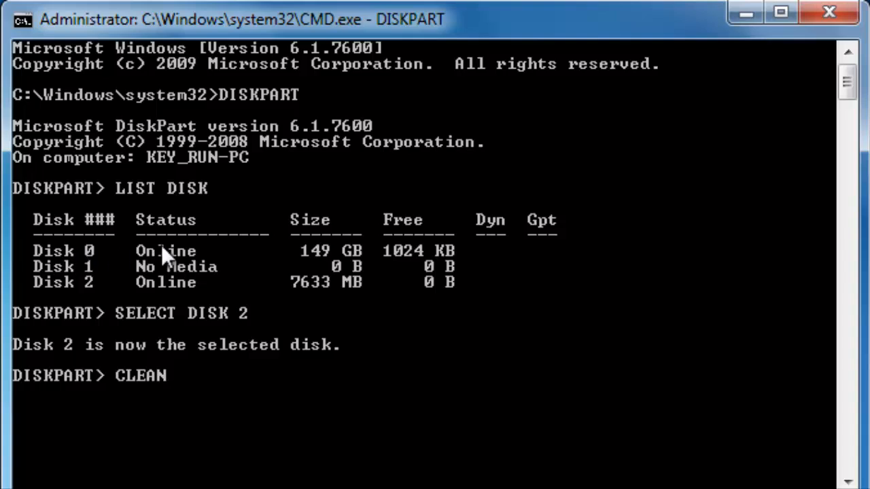
{"action": "mouse_move", "coordinate": [294, 258]}
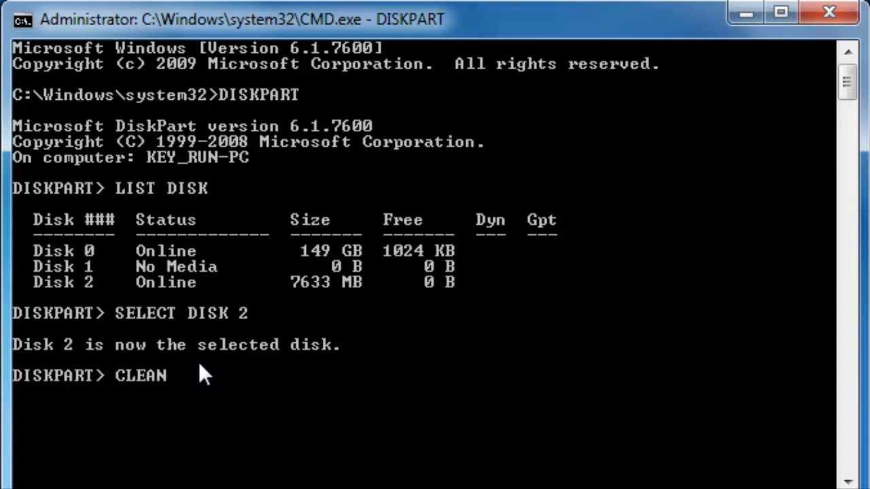
{"action": "key", "text": "BackSpace"}
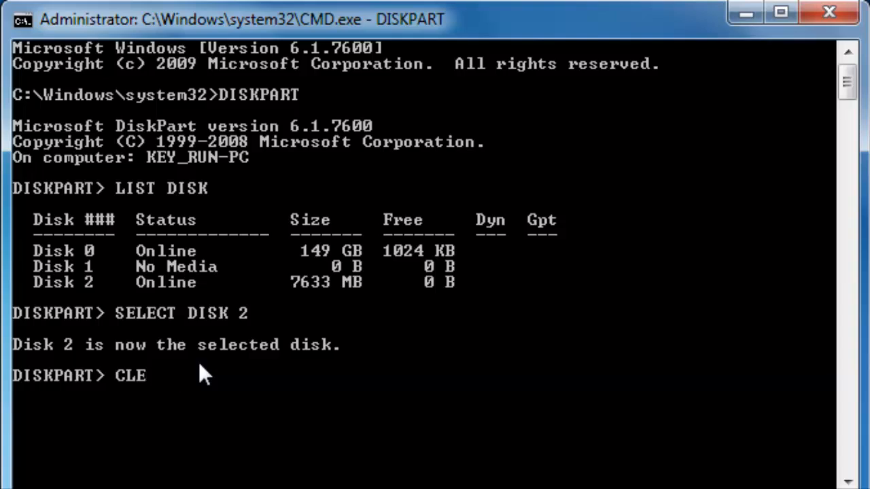
{"action": "key", "text": "Backspace"}
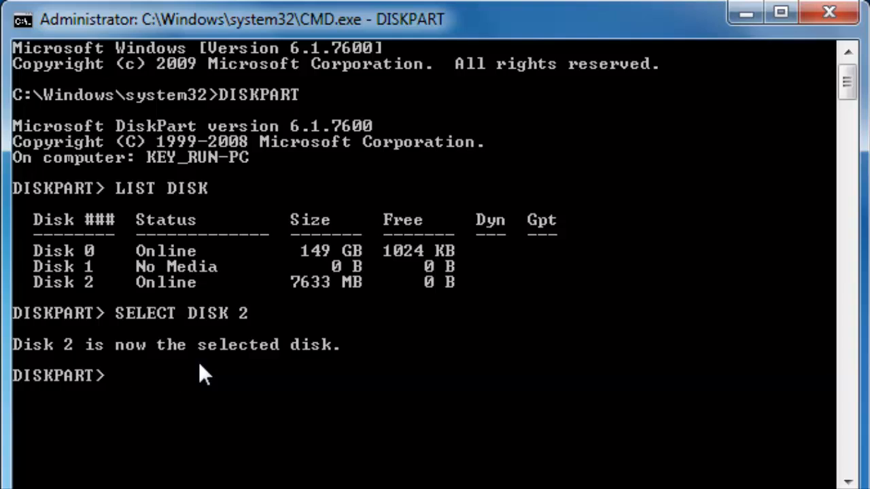
{"action": "type", "text": "LIST"}
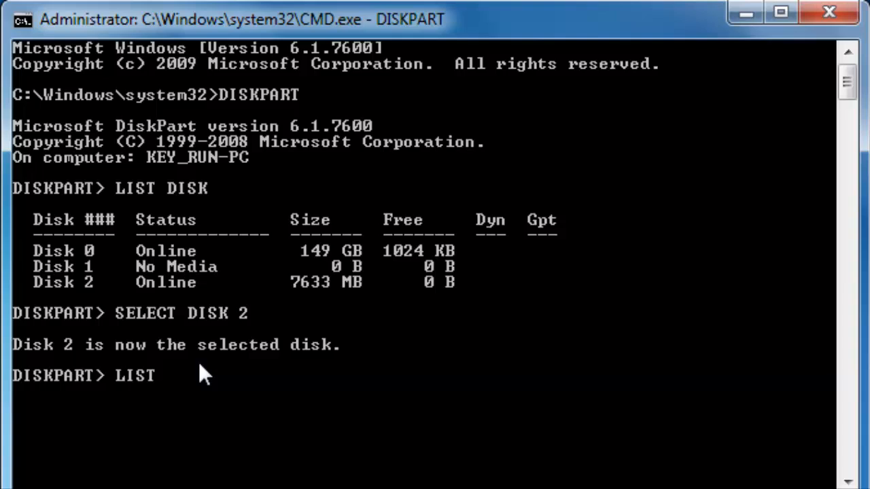
{"action": "type", "text": "DISK"}
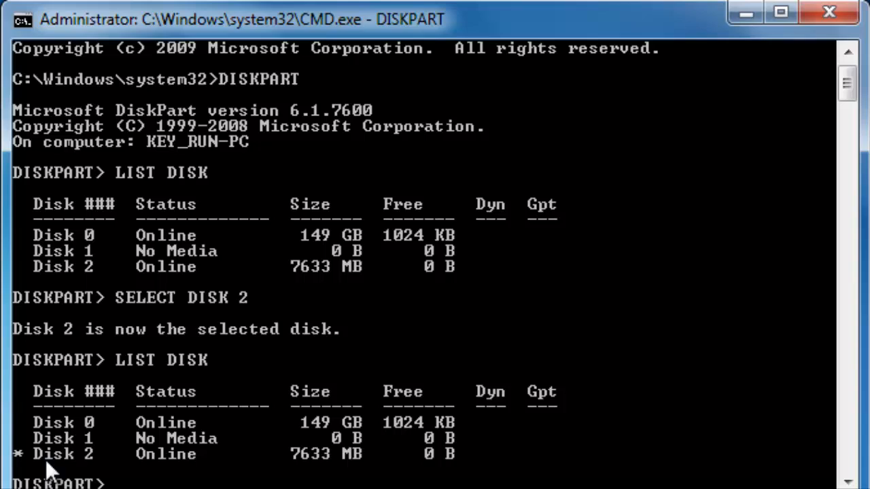
{"action": "mouse_move", "coordinate": [24, 469]}
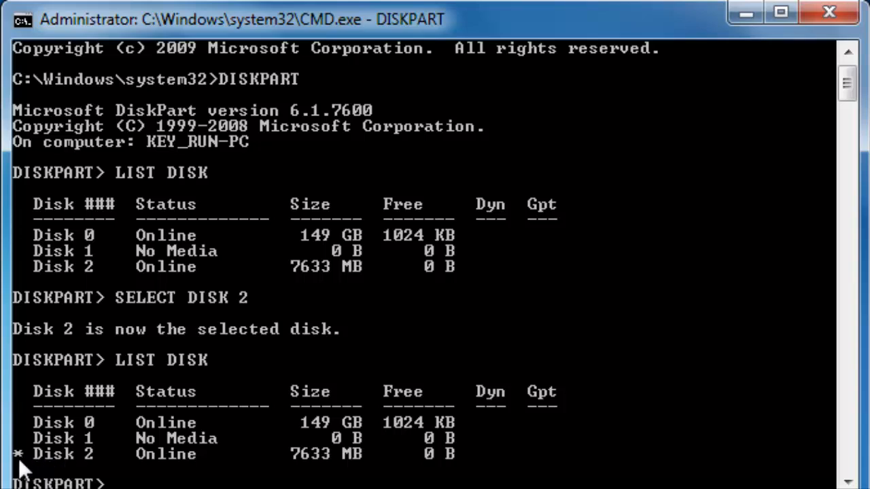
{"action": "mouse_move", "coordinate": [369, 37]}
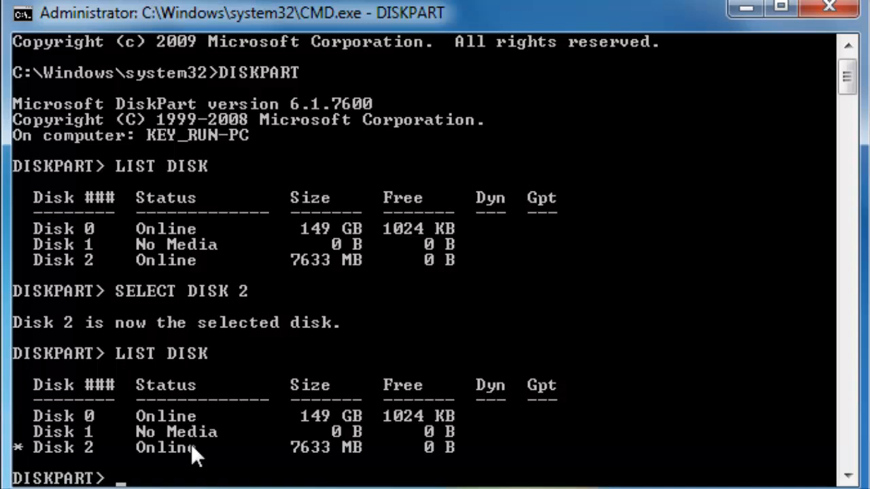
Step: Enter the CLEAN command in DiskPart to wipe Disk 2
{"action": "type", "text": "C"}
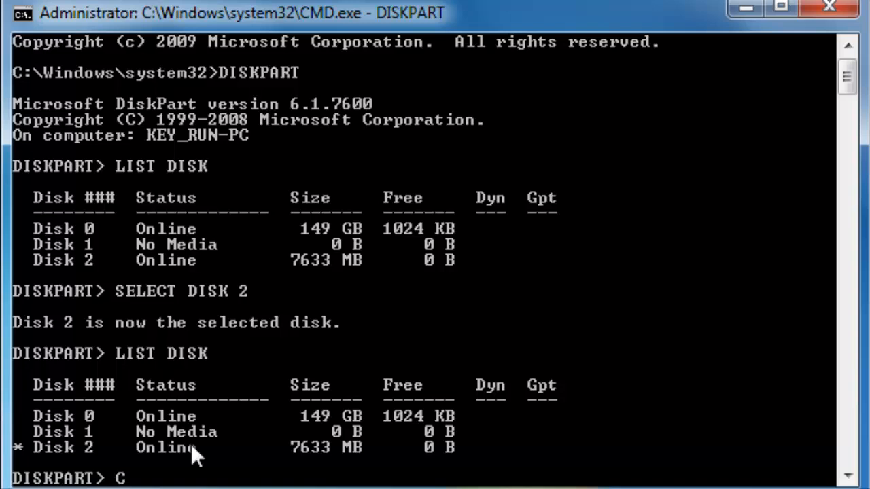
{"action": "type", "text": "LEAN"}
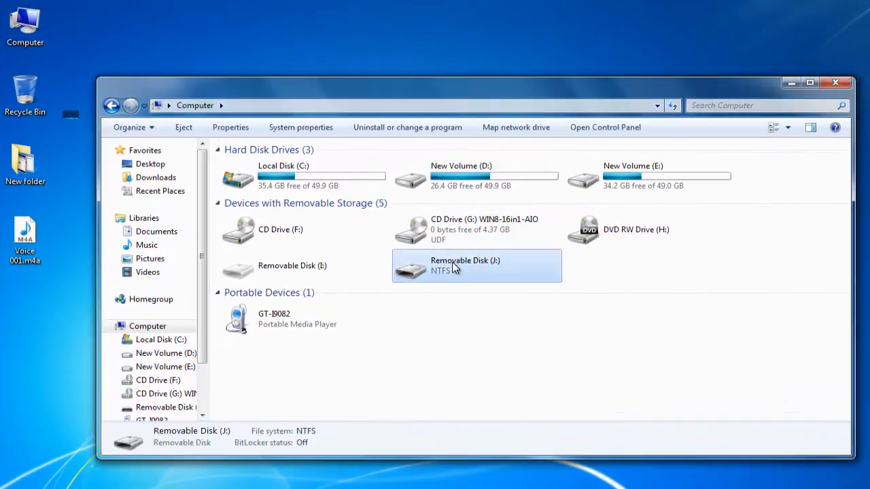
{"action": "mouse_move", "coordinate": [467, 273]}
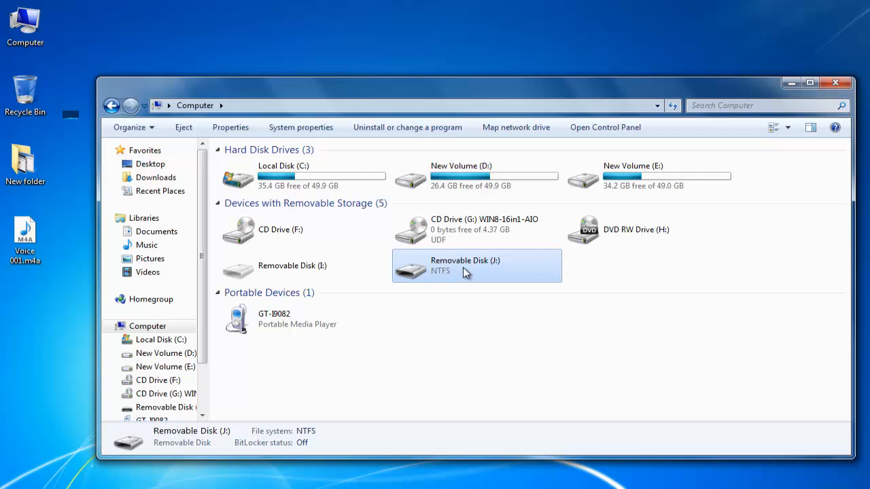
{"action": "mouse_move", "coordinate": [454, 277]}
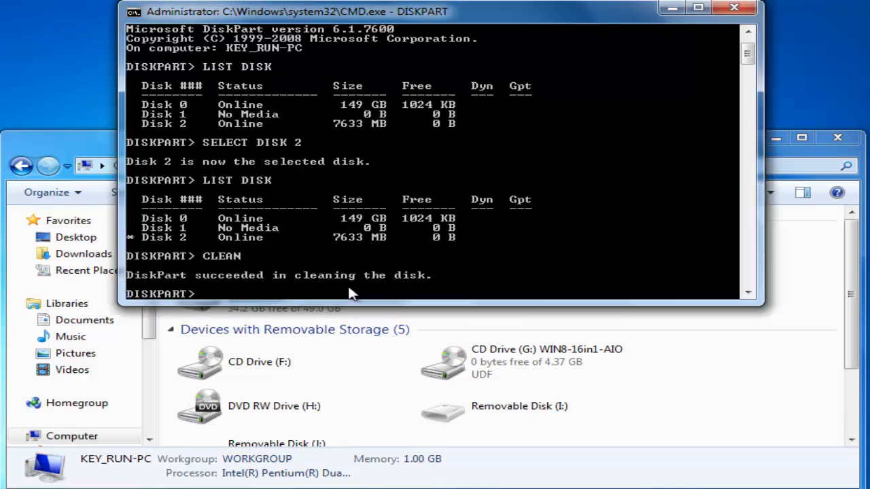
Step: Create a primary partition on the cleaned Disk 2 with CREATE PARTITION PRIMARY
{"action": "type", "text": "CREATE P"}
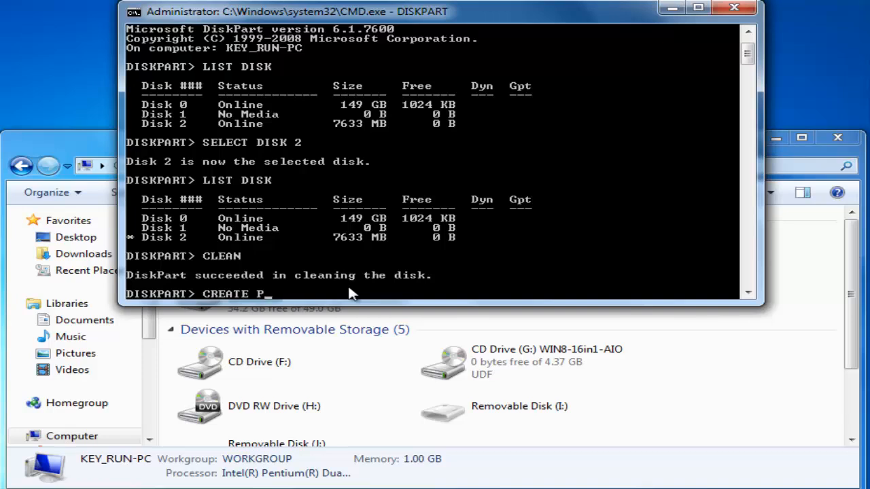
{"action": "type", "text": "AR"}
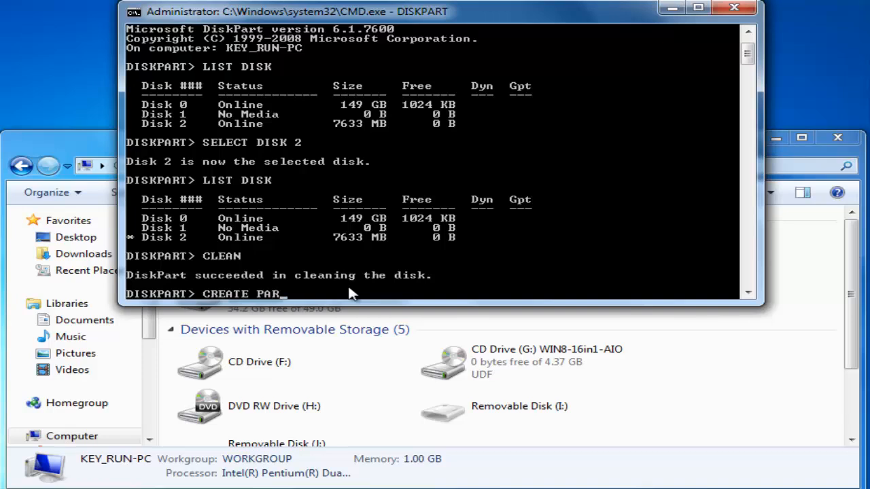
{"action": "type", "text": "TITION PR"}
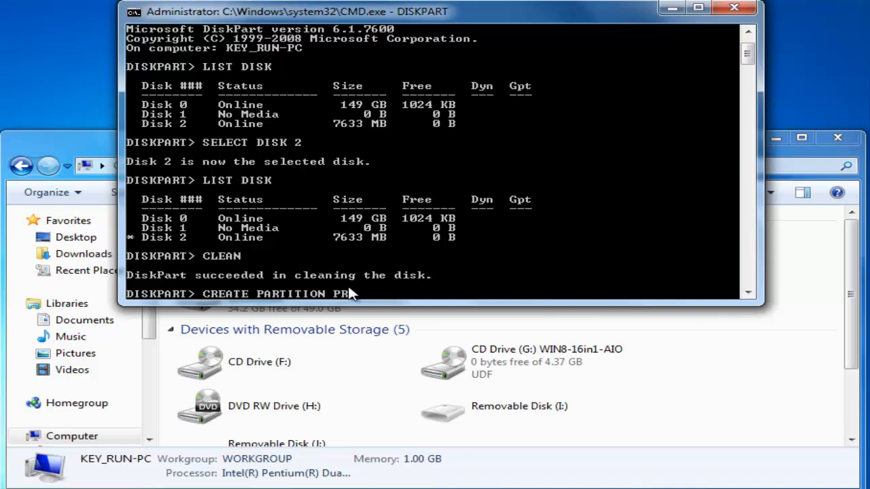
{"action": "type", "text": "MARY"}
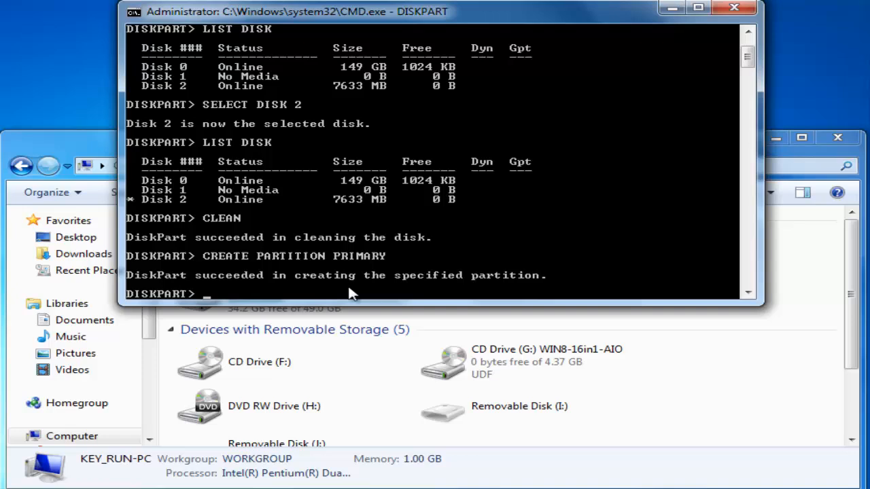
{"action": "mouse_move", "coordinate": [352, 289]}
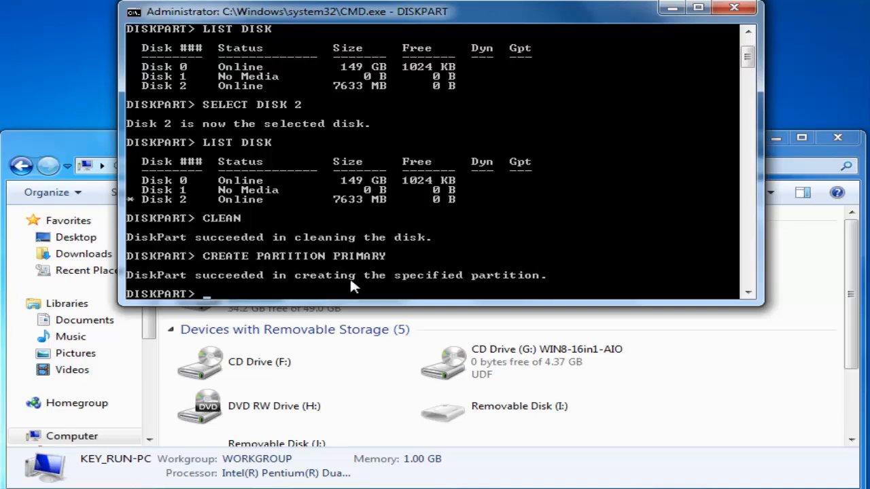
{"action": "mouse_move", "coordinate": [311, 290]}
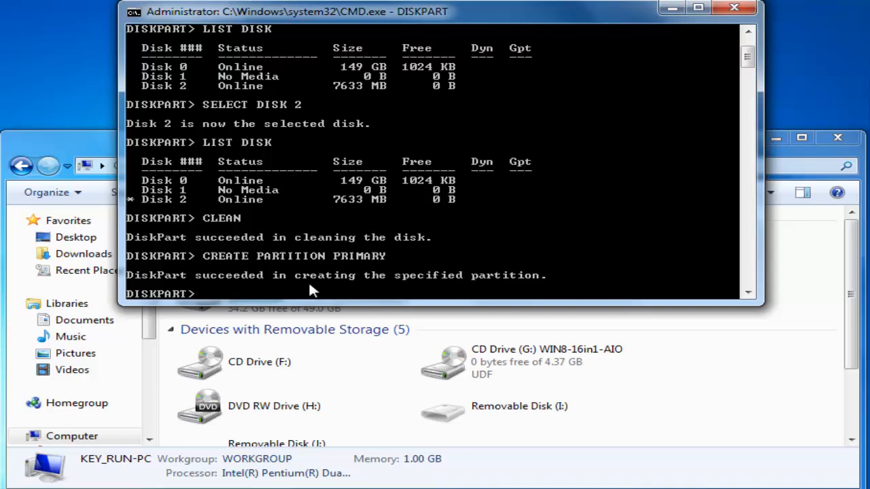
Step: Mark the new partition ACTIVE and relist disks to confirm Disk 2 is selected
{"action": "type", "text": "ACTIVE"}
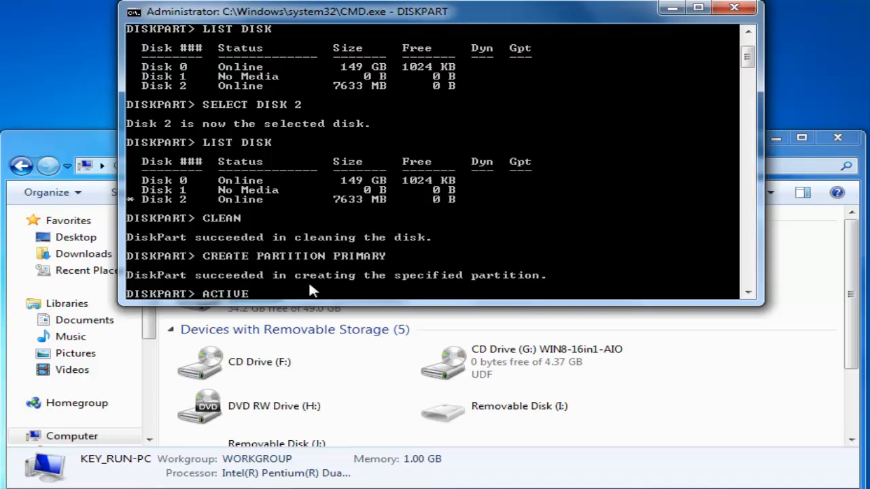
{"action": "key", "text": "Return"}
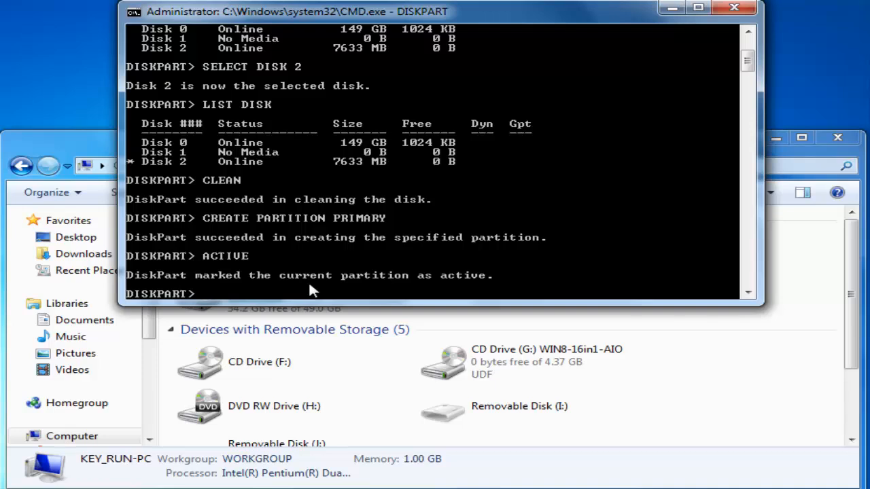
{"action": "type", "text": "LIST DISK"}
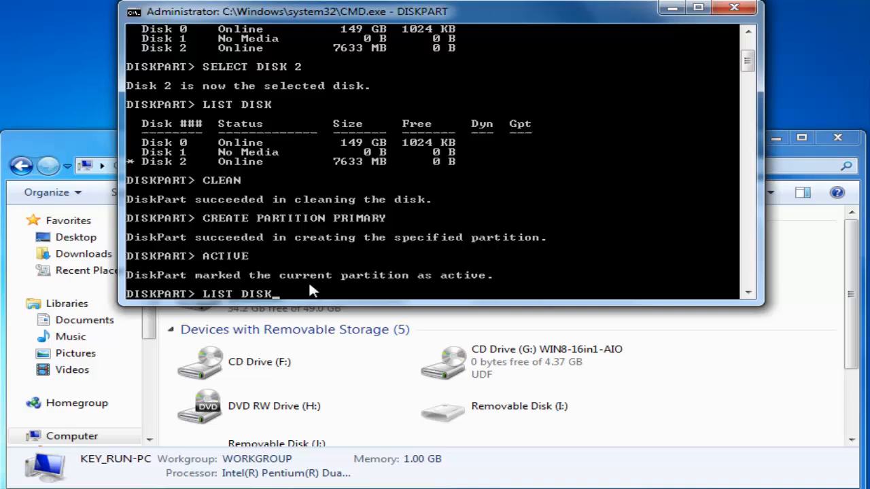
{"action": "key", "text": "Return"}
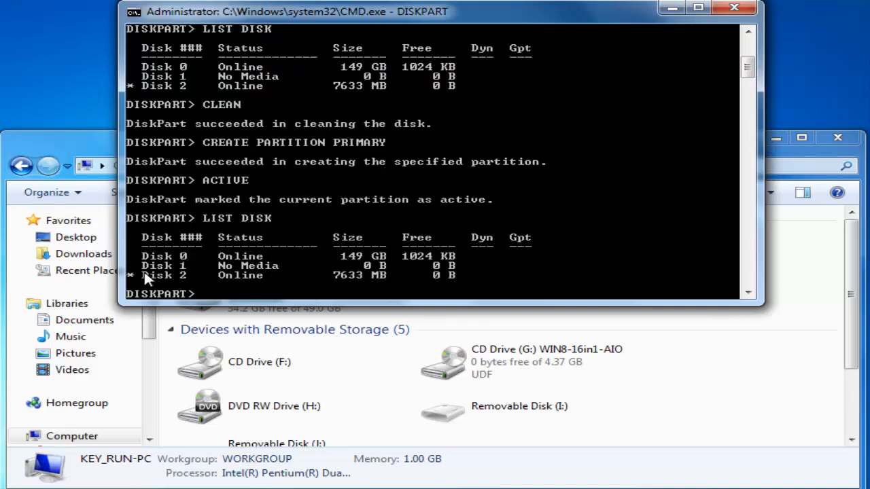
{"action": "mouse_move", "coordinate": [333, 280]}
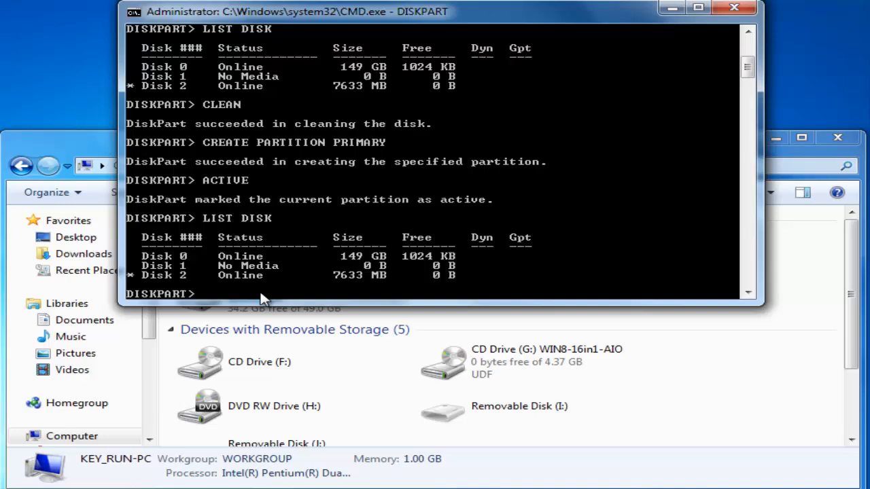
Step: Start a quick NTFS format of the partition with FORMAT FS=NTFS QUICK
{"action": "type", "text": "F"}
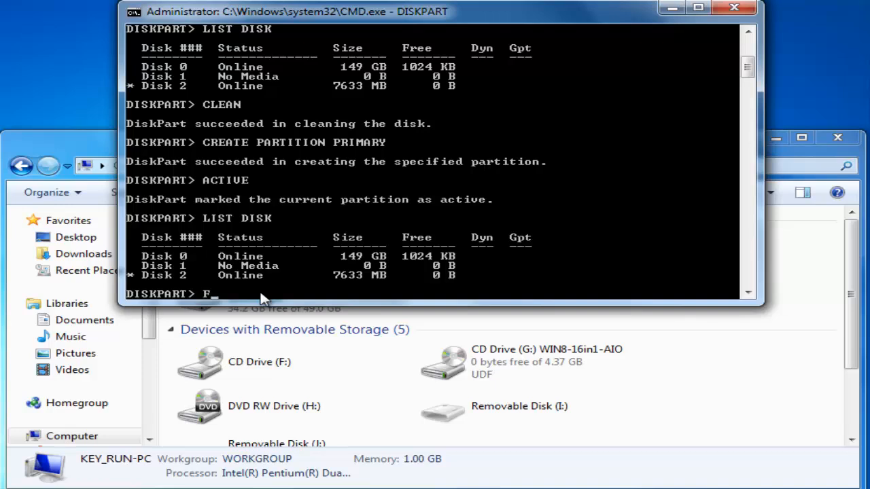
{"action": "type", "text": "ORMAT"}
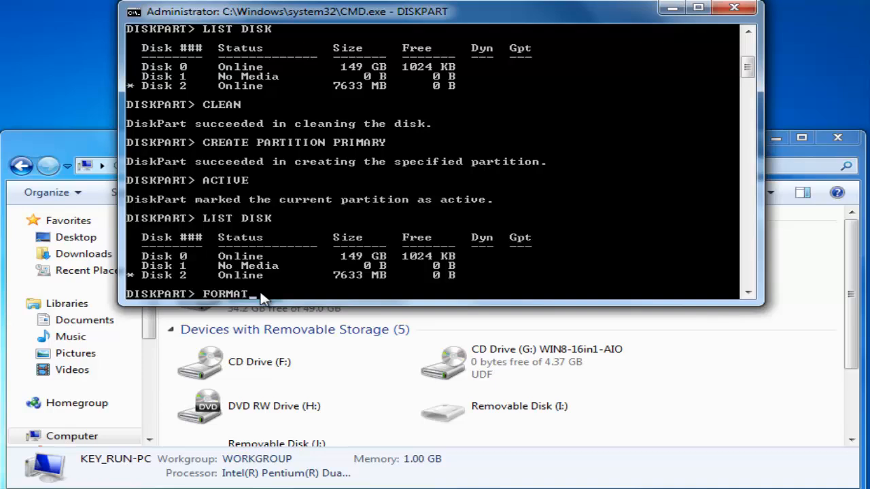
{"action": "type", "text": "FS="}
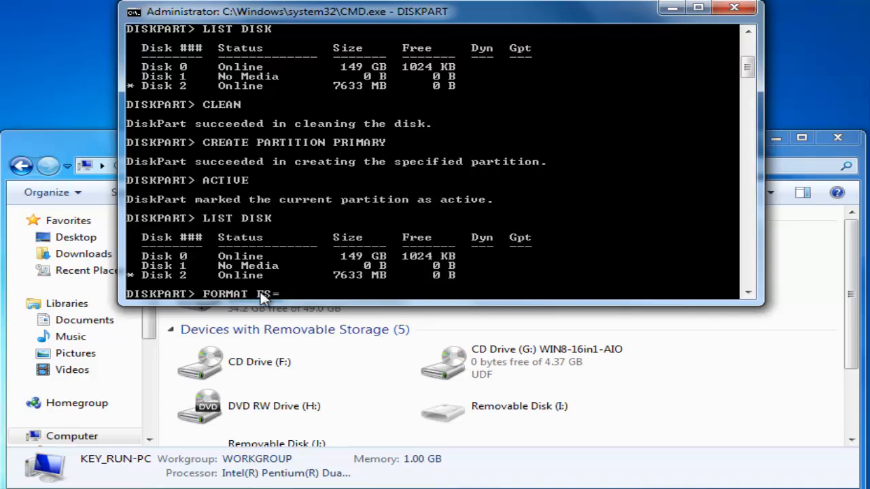
{"action": "type", "text": "N"}
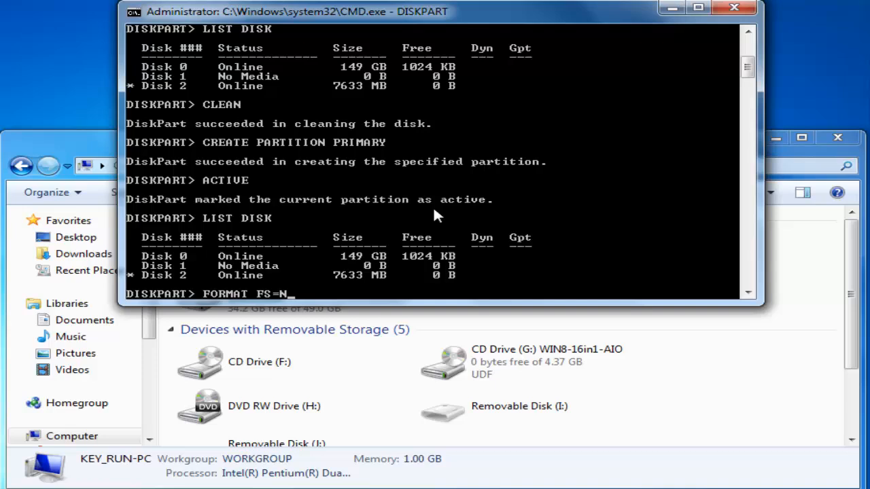
{"action": "type", "text": "TFS"}
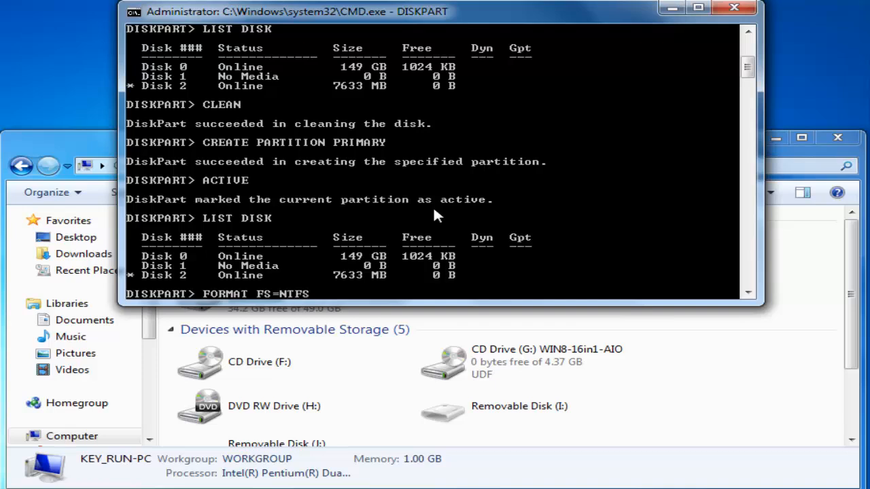
{"action": "type", "text": "QUICK"}
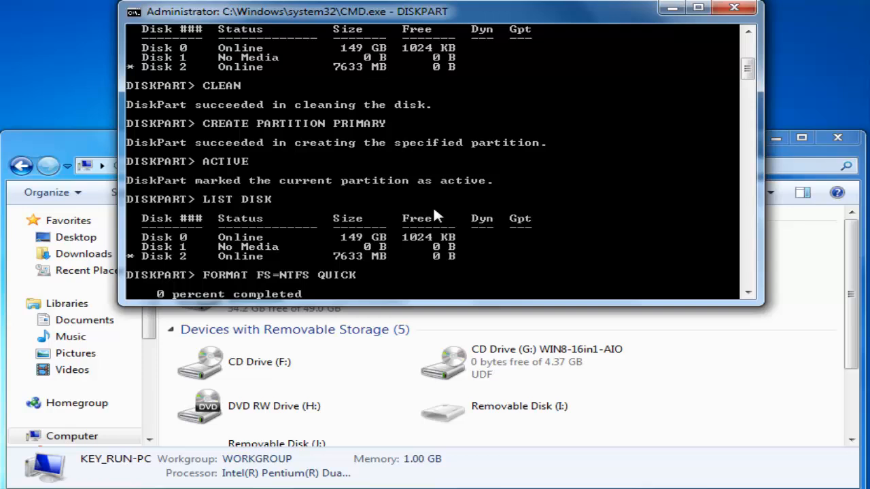
{"action": "mouse_move", "coordinate": [520, 412]}
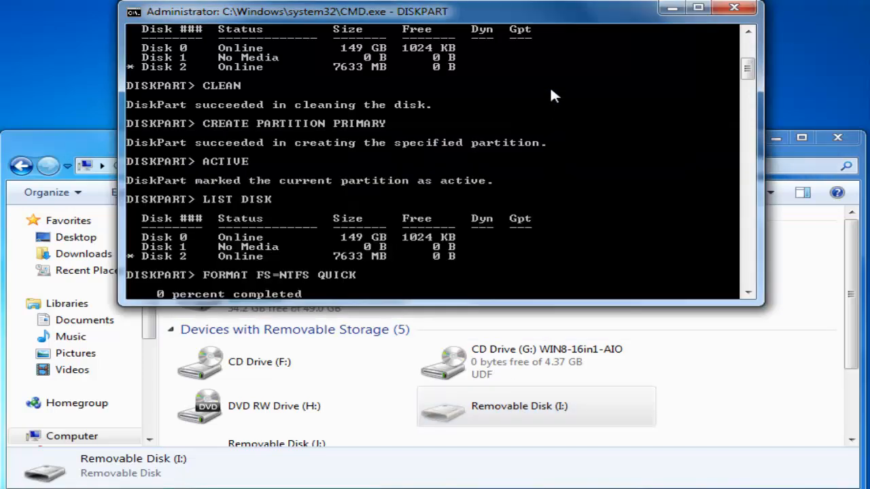
{"action": "mouse_move", "coordinate": [834, 321]}
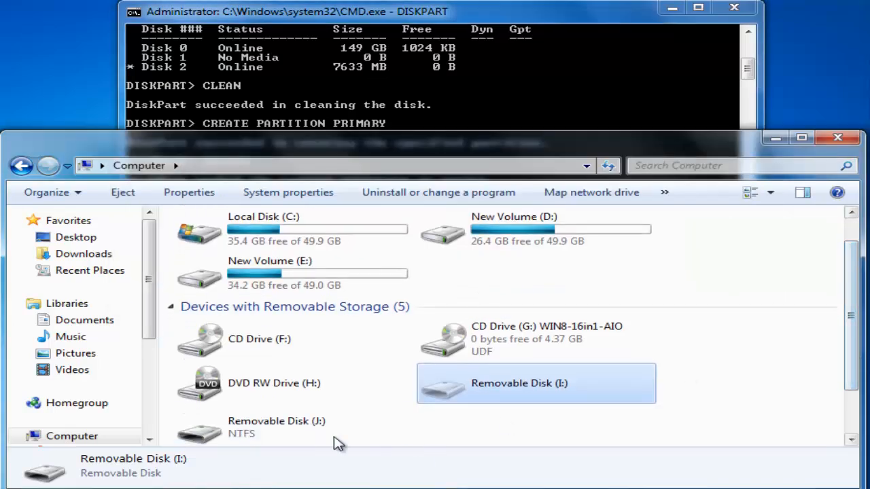
Step: Confirm drive J shows NTFS with 7.38 GB free, then begin the ASSIGN command in DiskPart
{"action": "left_click", "coordinate": [292, 426]}
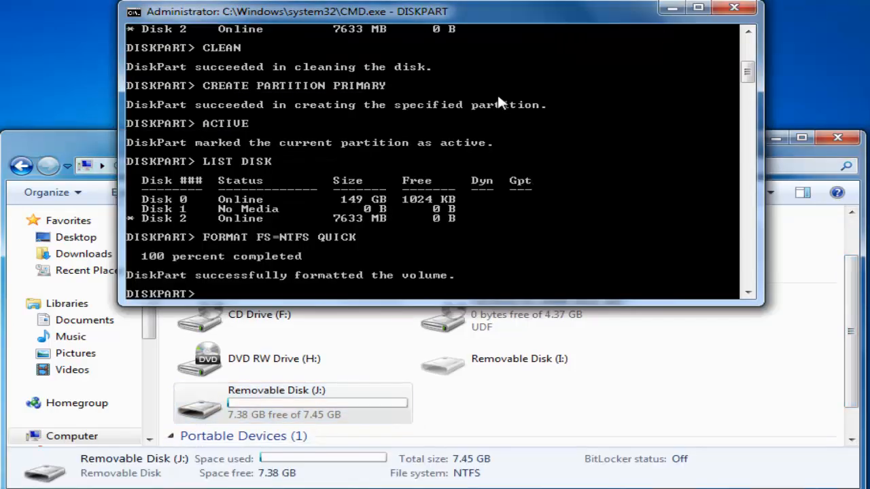
{"action": "mouse_move", "coordinate": [320, 295]}
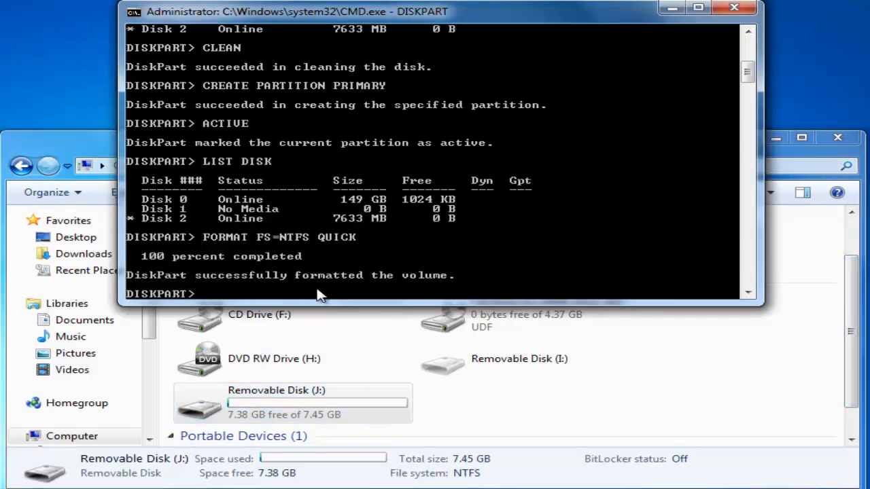
{"action": "left_click", "coordinate": [292, 403]}
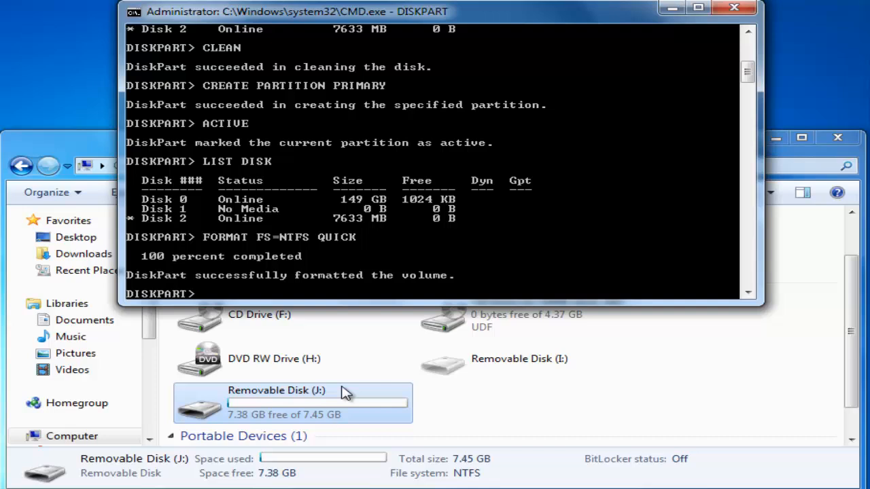
{"action": "mouse_move", "coordinate": [321, 399]}
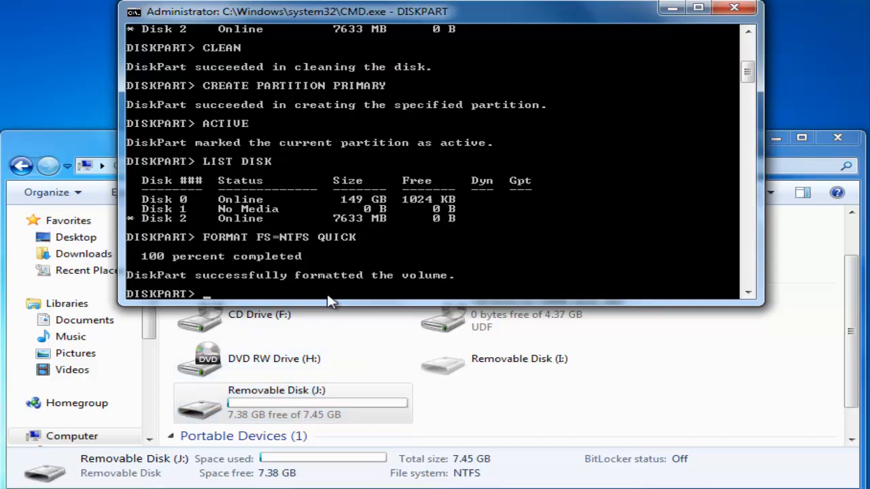
{"action": "type", "text": "AS"}
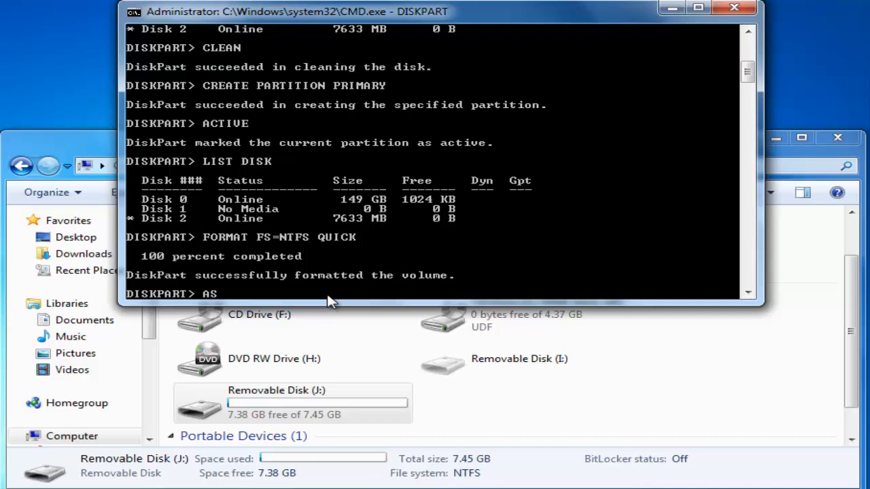
Step: Assign drive letter K to the USB stick and exit DiskPart
{"action": "type", "text": "SIGN"}
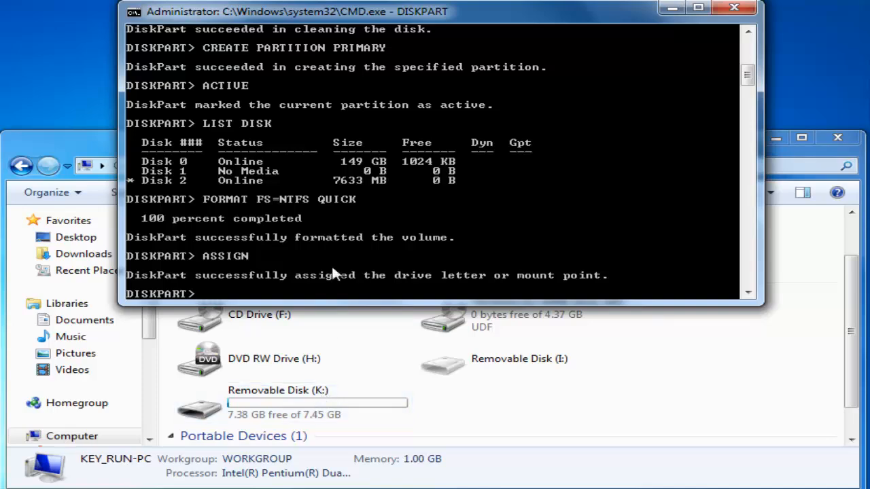
{"action": "type", "text": "EXIT"}
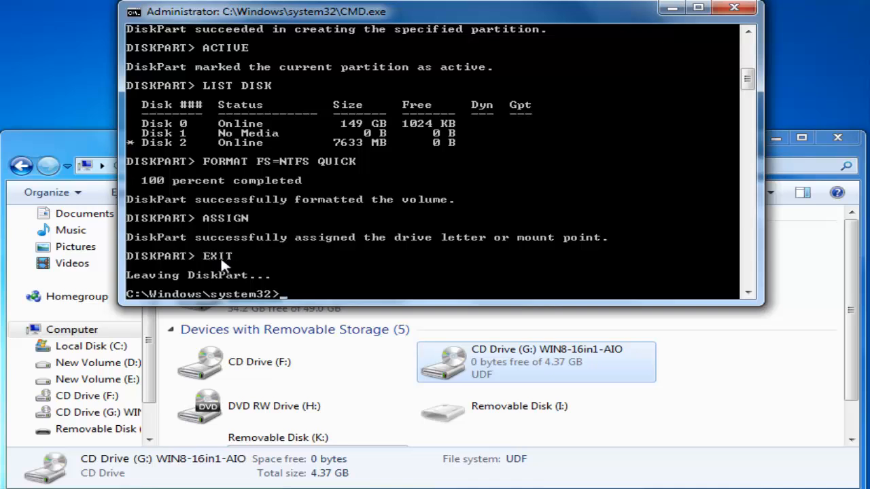
{"action": "mouse_move", "coordinate": [171, 281]}
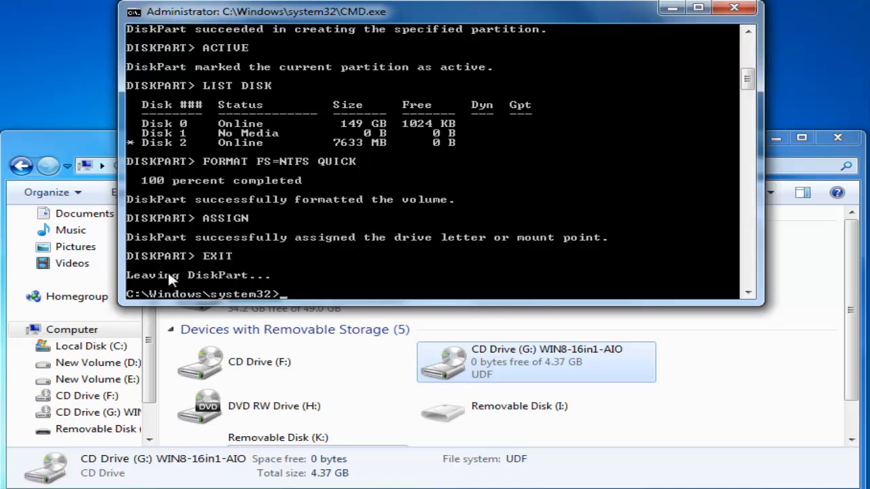
{"action": "mouse_move", "coordinate": [302, 299]}
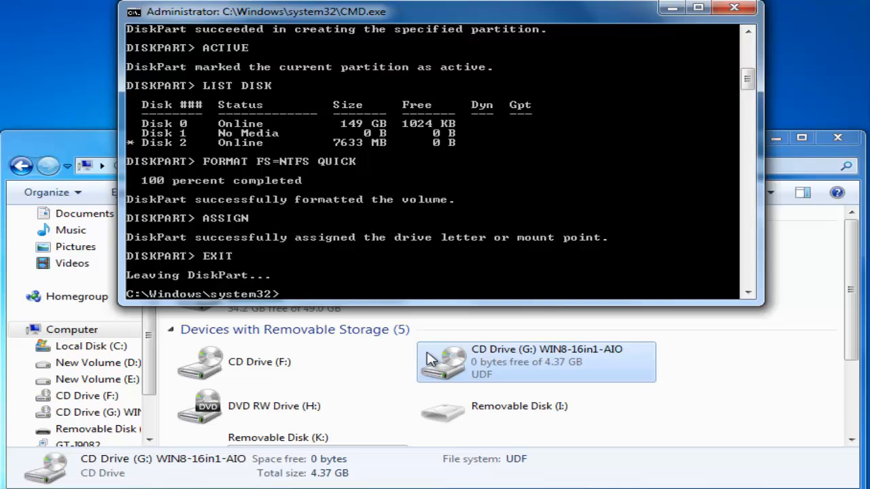
{"action": "mouse_move", "coordinate": [492, 369]}
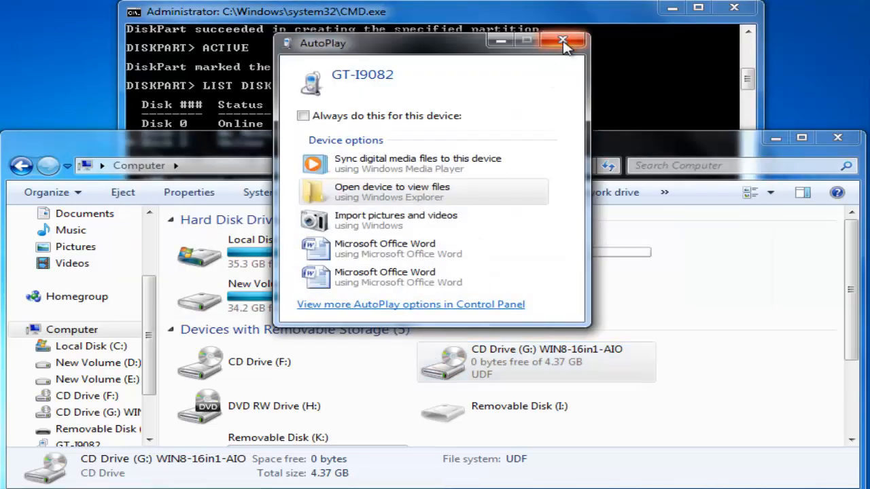
Step: Dismiss the phone AutoPlay prompt and open G:\boot to find bootsect.exe
{"action": "left_click", "coordinate": [563, 41]}
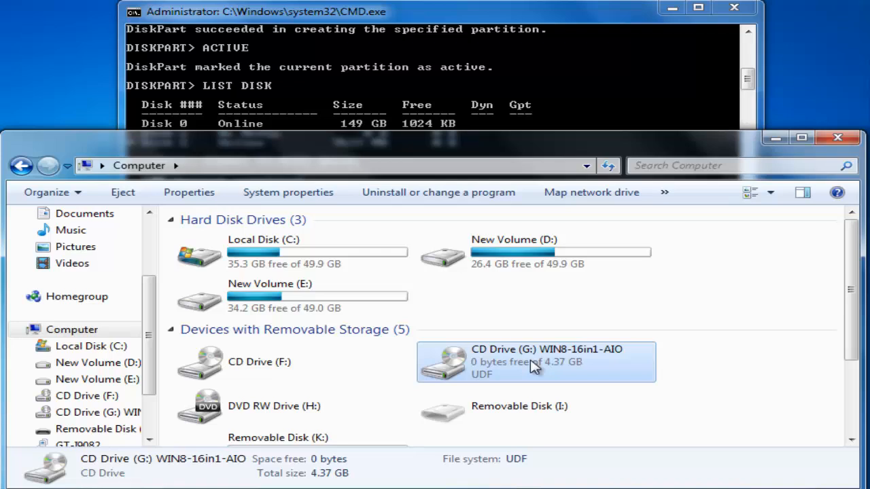
{"action": "right_click", "coordinate": [536, 361]}
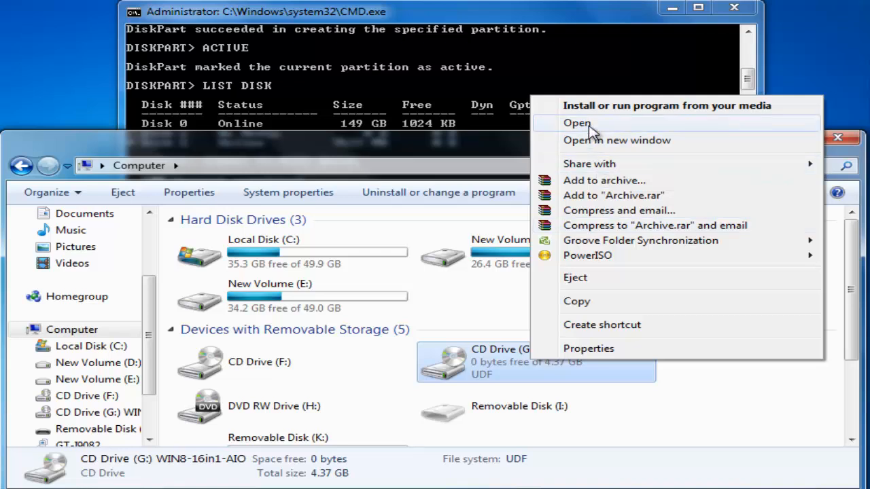
{"action": "left_click", "coordinate": [576, 123]}
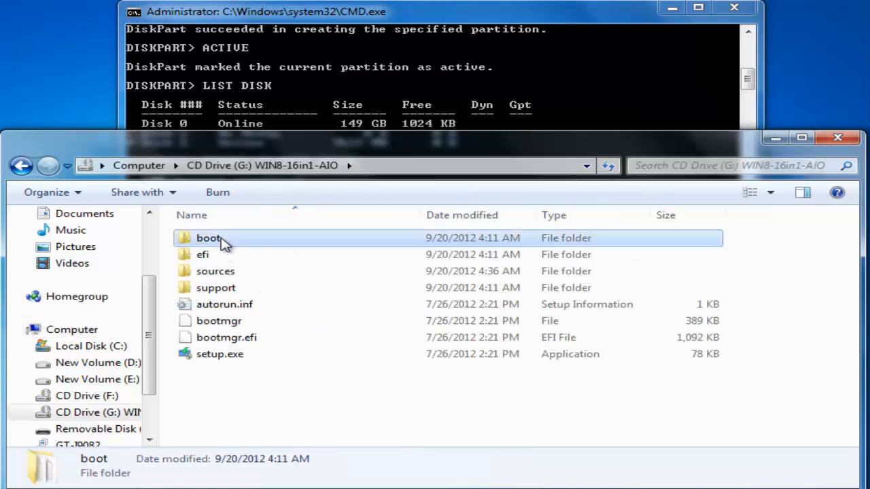
{"action": "double_click", "coordinate": [209, 238]}
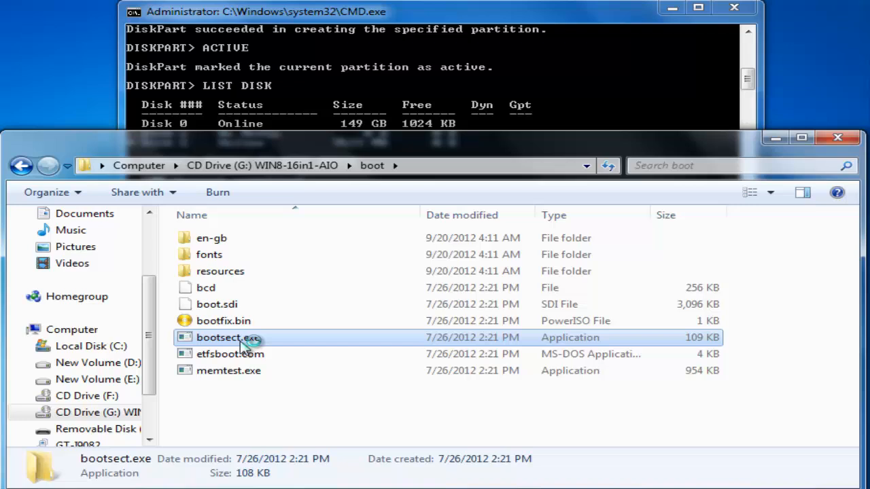
{"action": "left_click", "coordinate": [228, 337]}
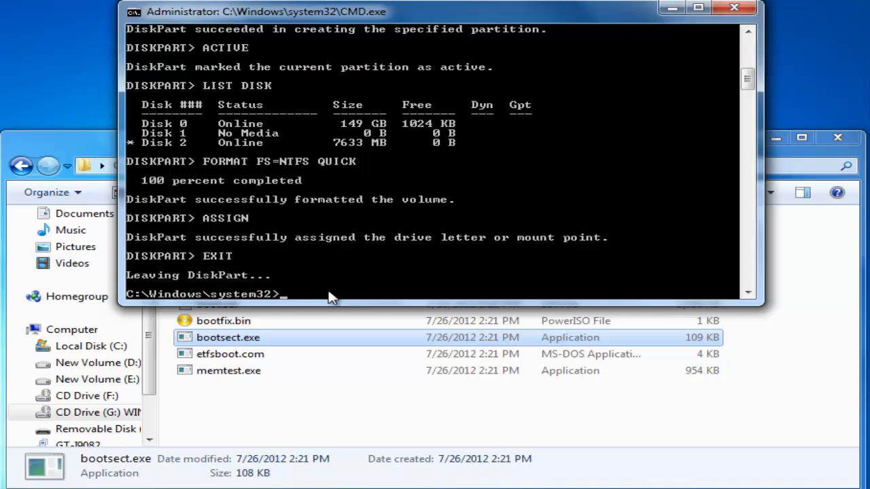
{"action": "mouse_move", "coordinate": [170, 303]}
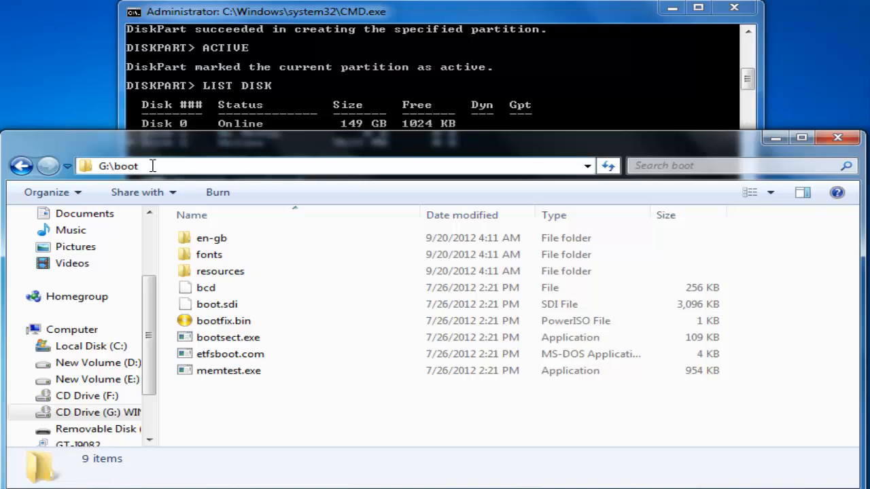
{"action": "mouse_move", "coordinate": [321, 116]}
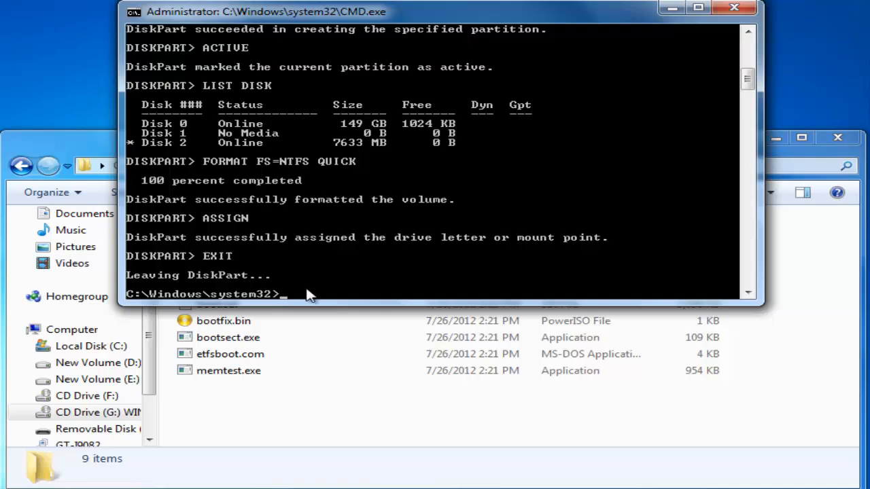
Step: Run BOOTSECT /NT60 K: from G:\boot to write BOOTMGR bootcode to drive K
{"action": "type", "text": "G:"}
{"action": "type", "text": "CD"}
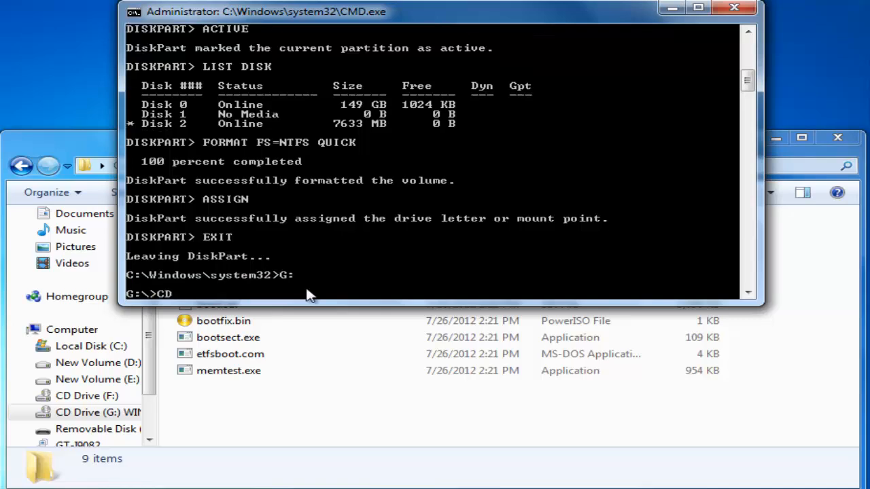
{"action": "type", "text": "BOOT"}
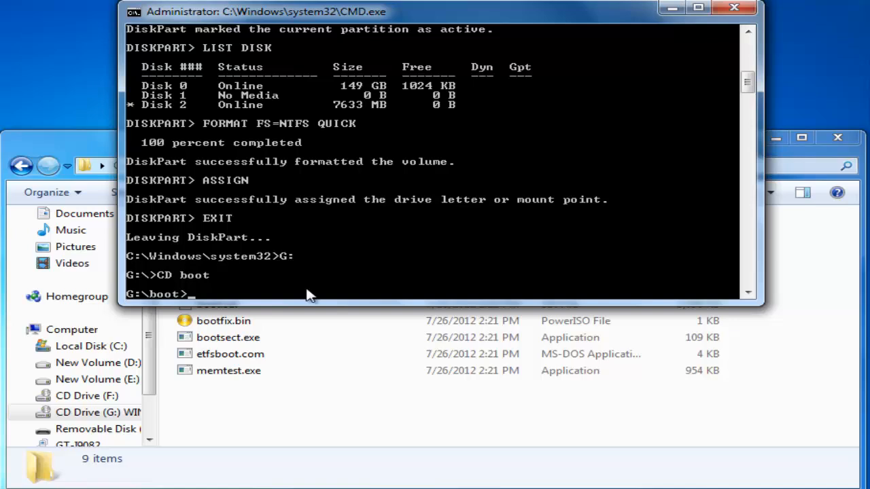
{"action": "type", "text": "B"}
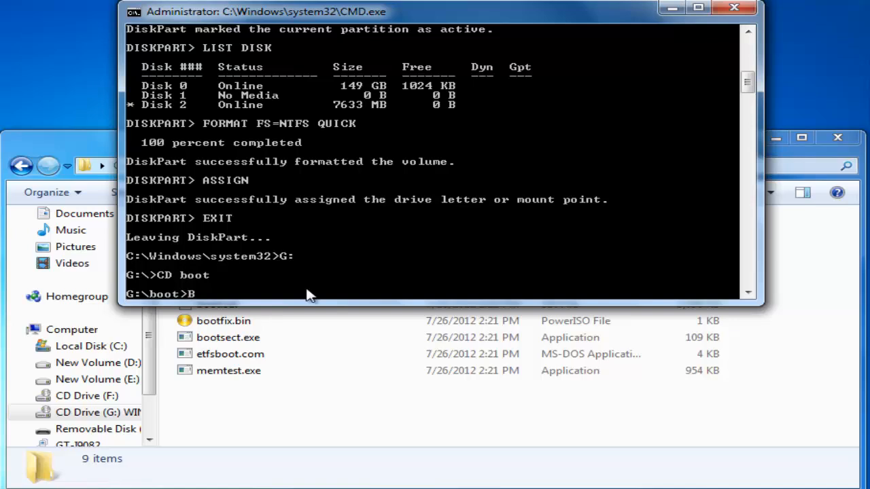
{"action": "type", "text": "OOTSECT"}
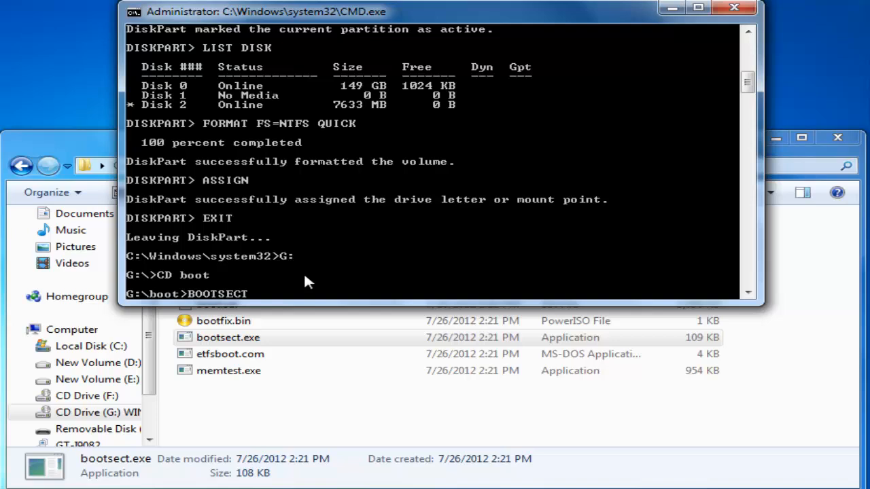
{"action": "type", "text": "/NT"}
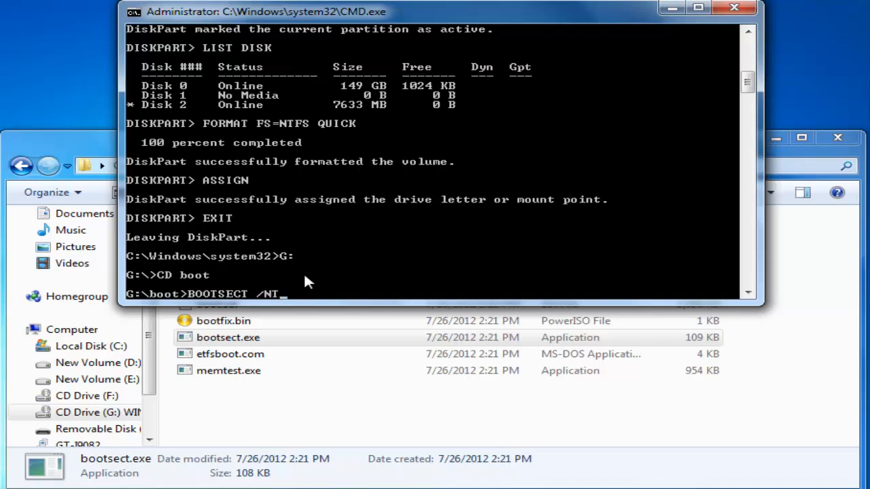
{"action": "type", "text": "60"}
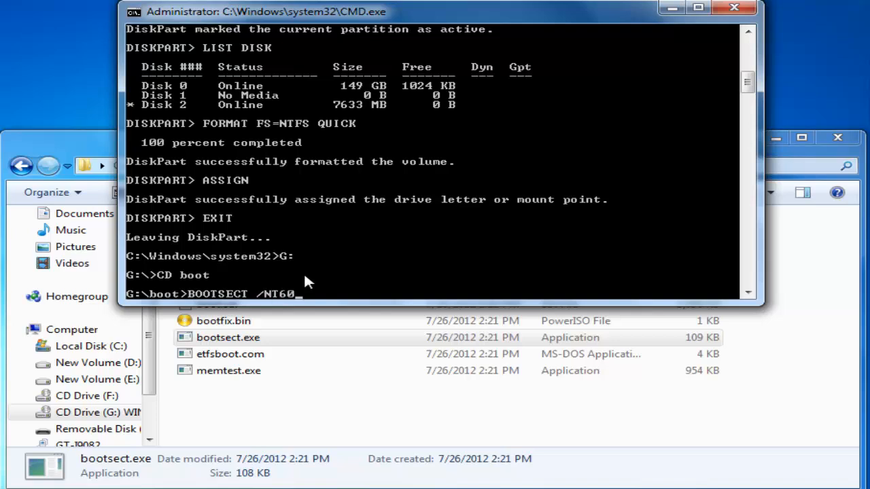
{"action": "key", "text": "Backspace"}
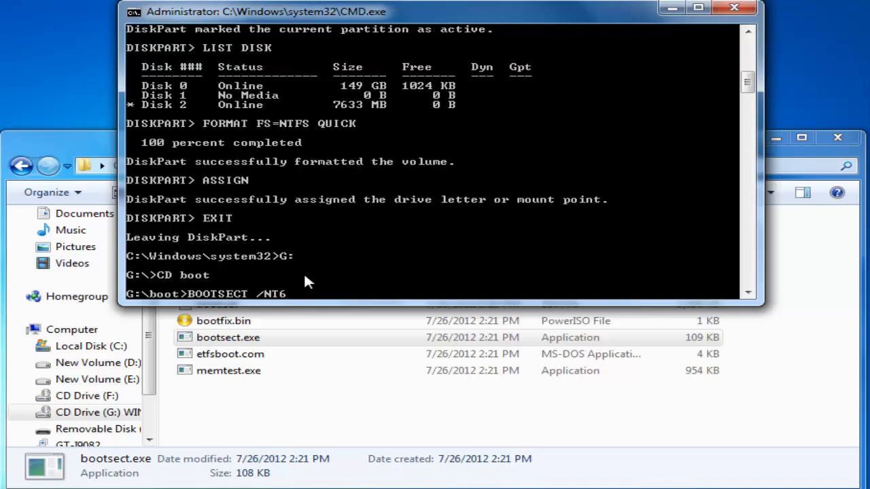
{"action": "type", "text": "0"}
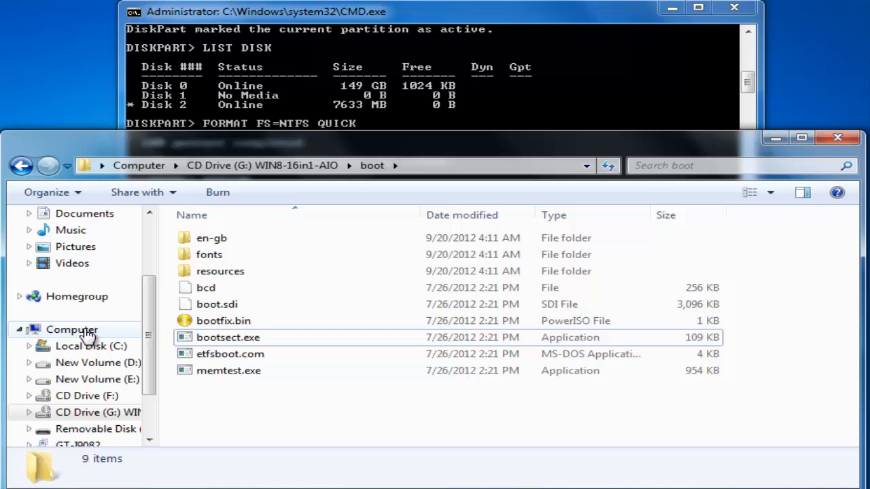
{"action": "left_click", "coordinate": [72, 329]}
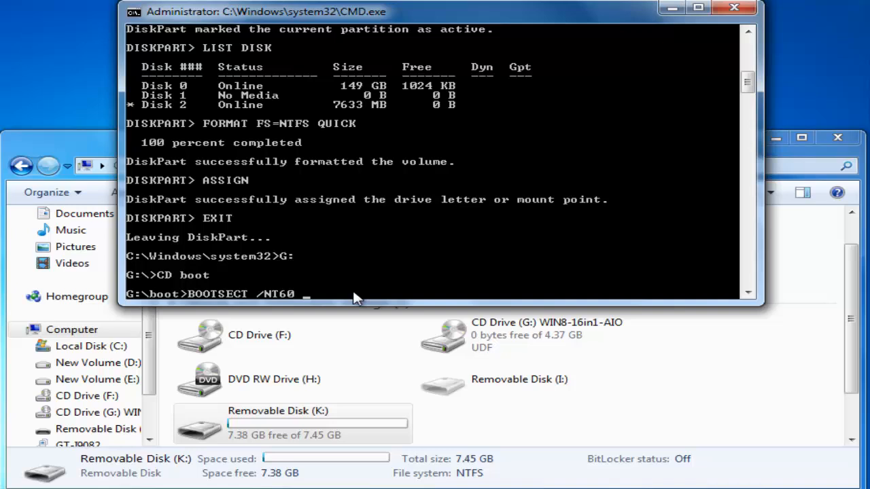
{"action": "type", "text": "K:"}
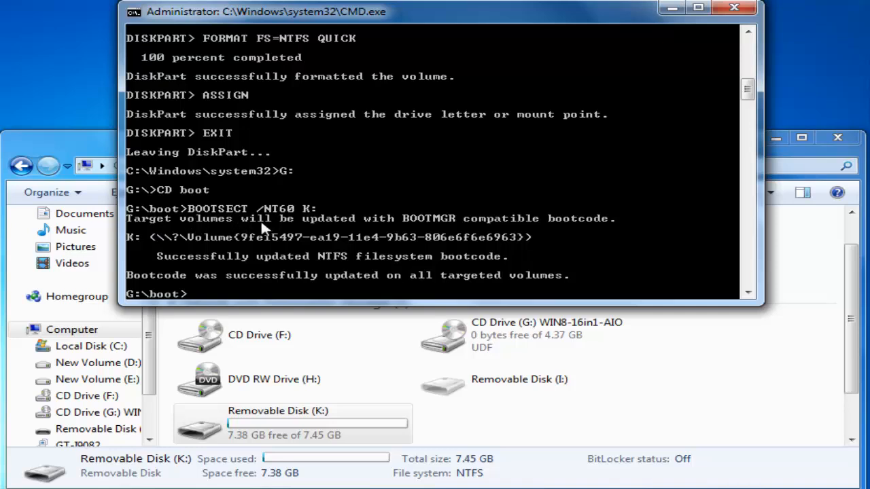
{"action": "mouse_move", "coordinate": [521, 229]}
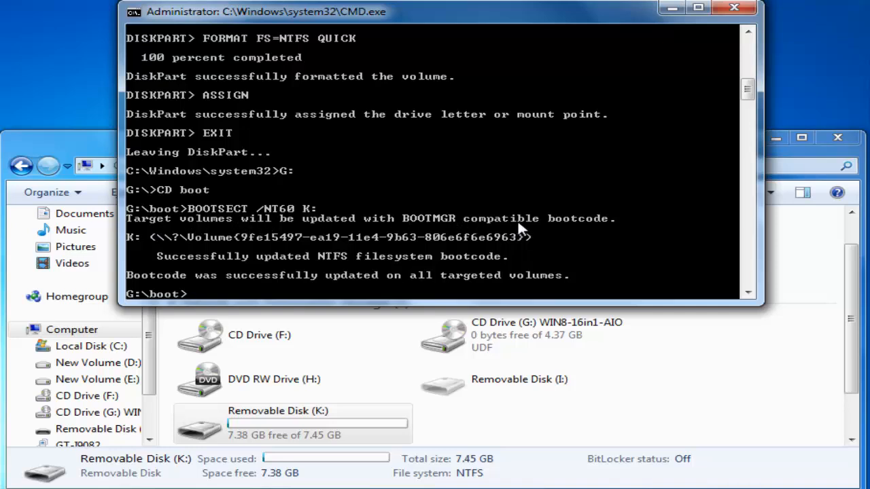
{"action": "mouse_move", "coordinate": [214, 298]}
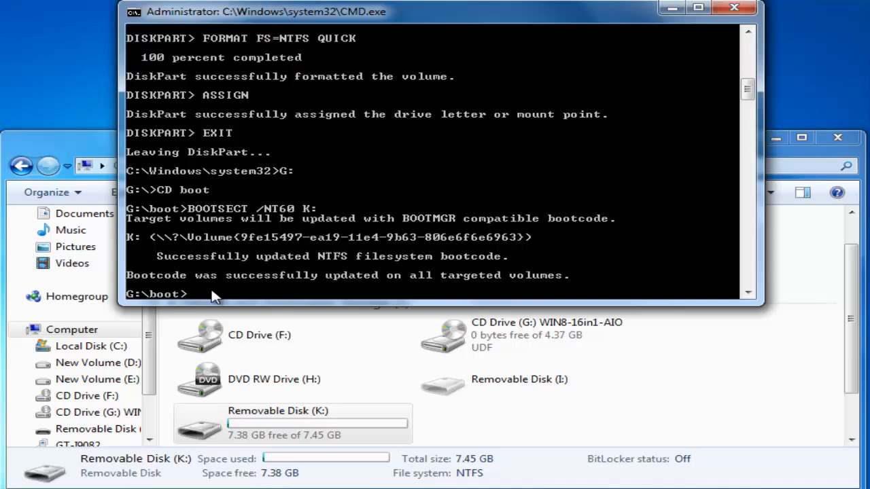
{"action": "mouse_move", "coordinate": [417, 292]}
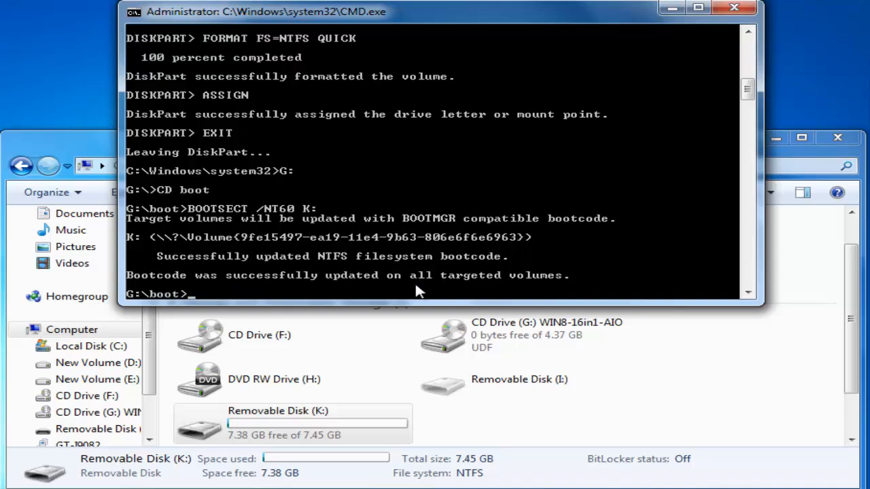
{"action": "mouse_move", "coordinate": [427, 298]}
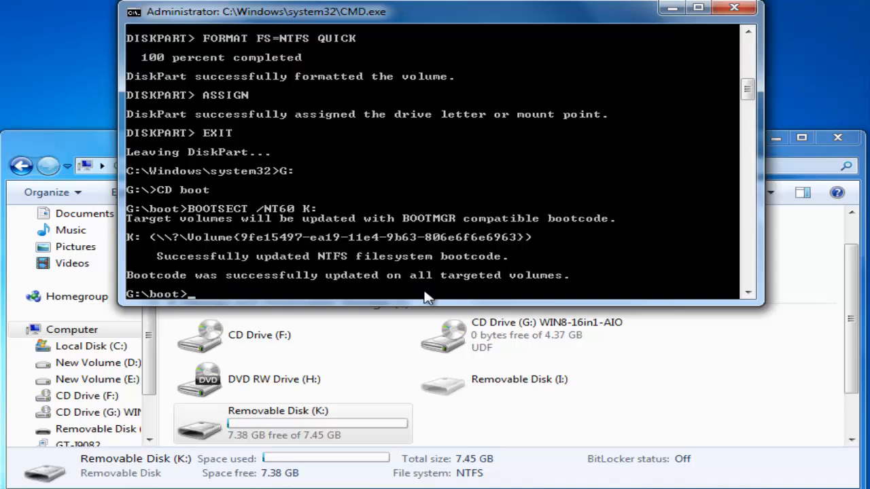
{"action": "mouse_move", "coordinate": [311, 301]}
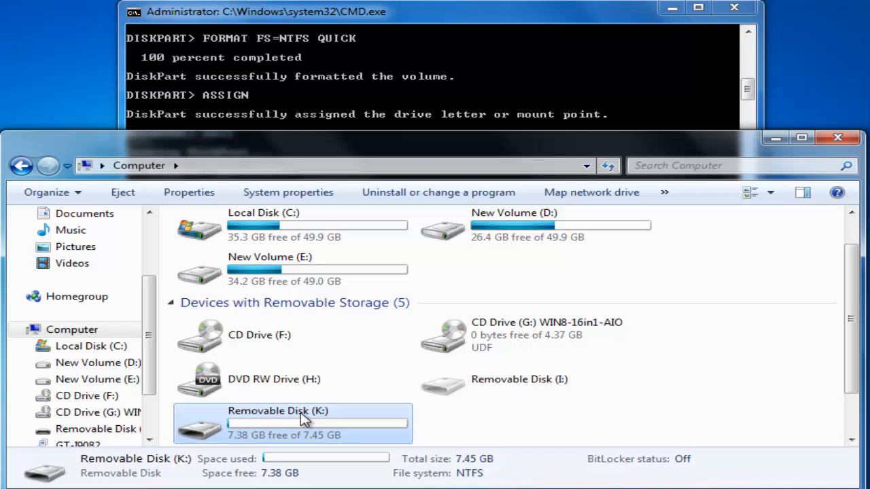
Step: Copy all 2,116 items from Windows 8 disc G onto Removable Disk K
{"action": "right_click", "coordinate": [442, 335]}
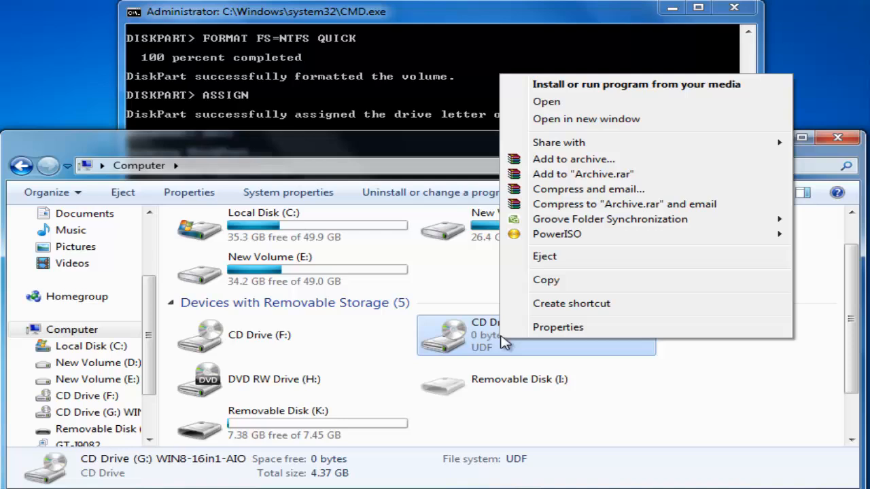
{"action": "left_click", "coordinate": [546, 101]}
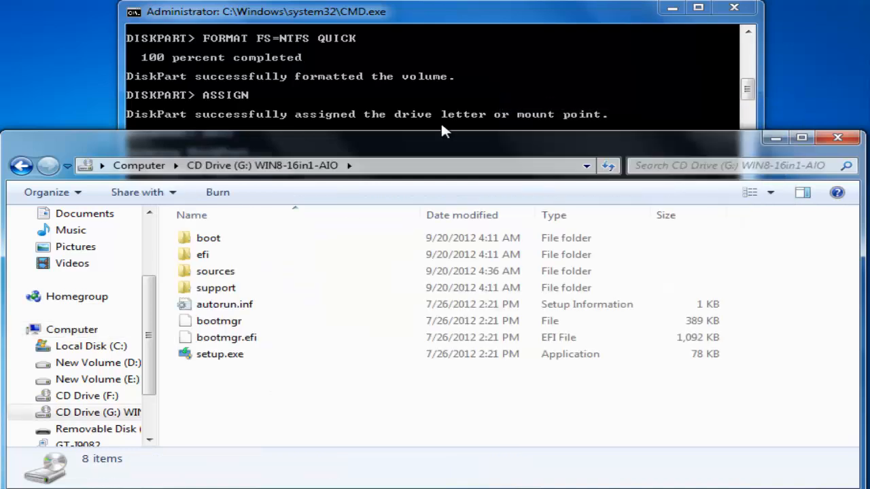
{"action": "mouse_move", "coordinate": [277, 396]}
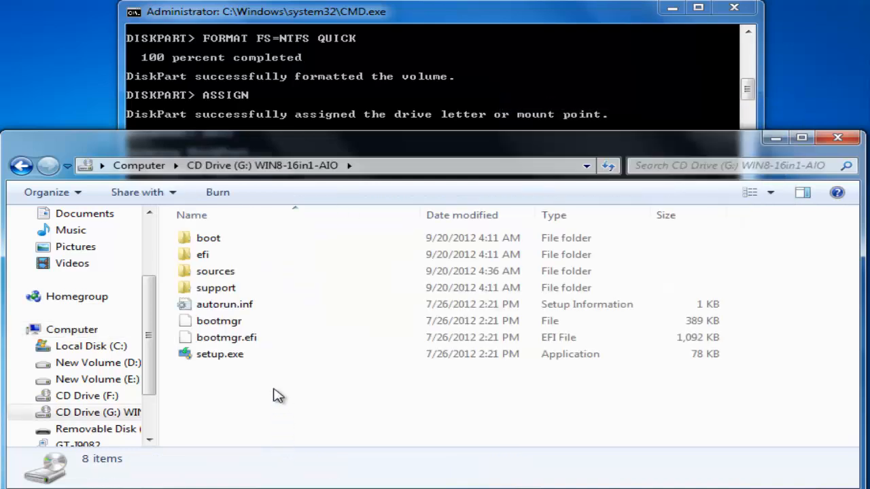
{"action": "key", "text": "ctrl+a"}
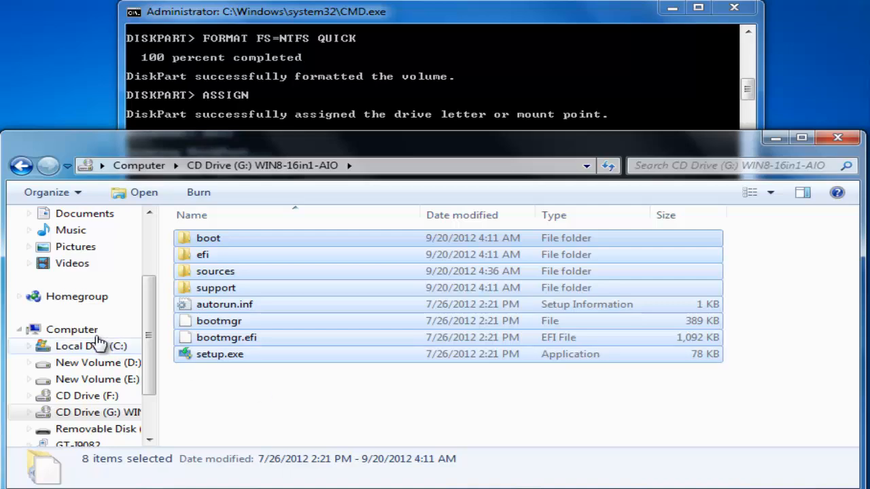
{"action": "left_click", "coordinate": [72, 329]}
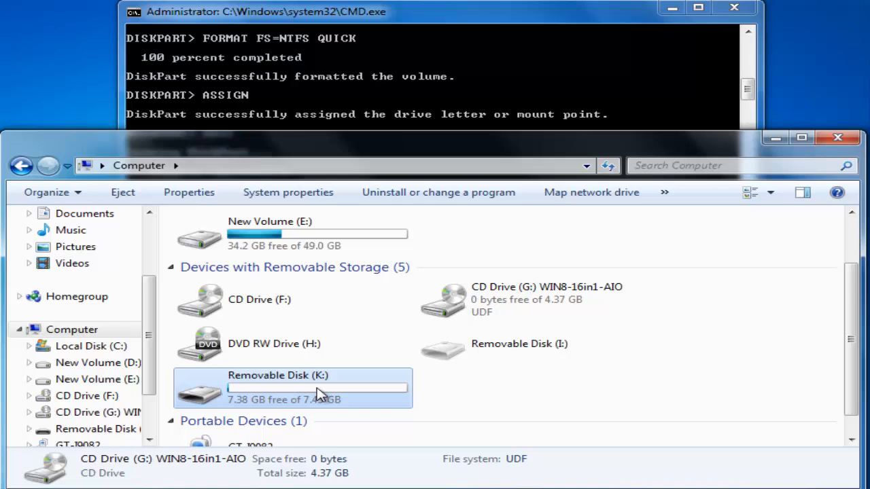
{"action": "double_click", "coordinate": [278, 384]}
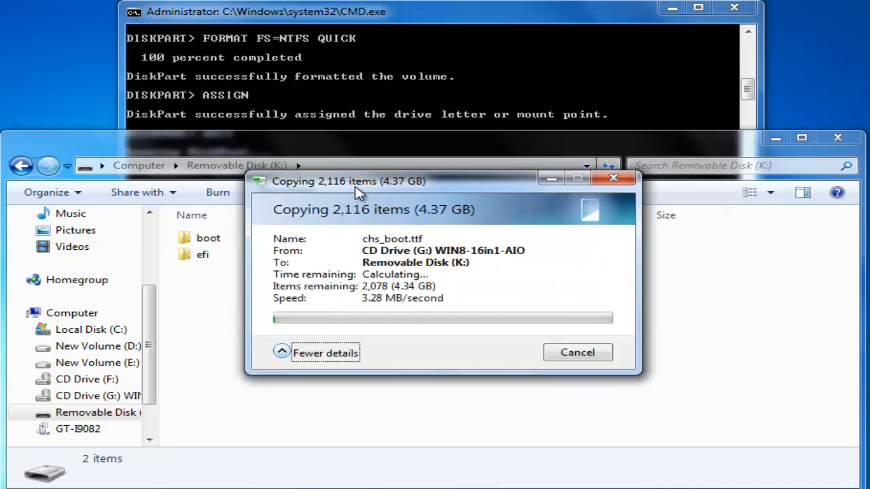
{"action": "left_click_drag", "start_coordinate": [348, 180], "coordinate": [554, 144]}
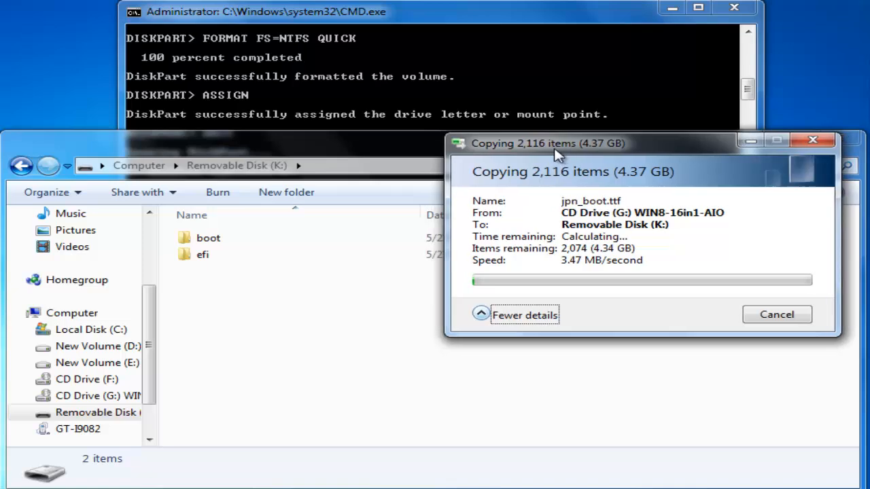